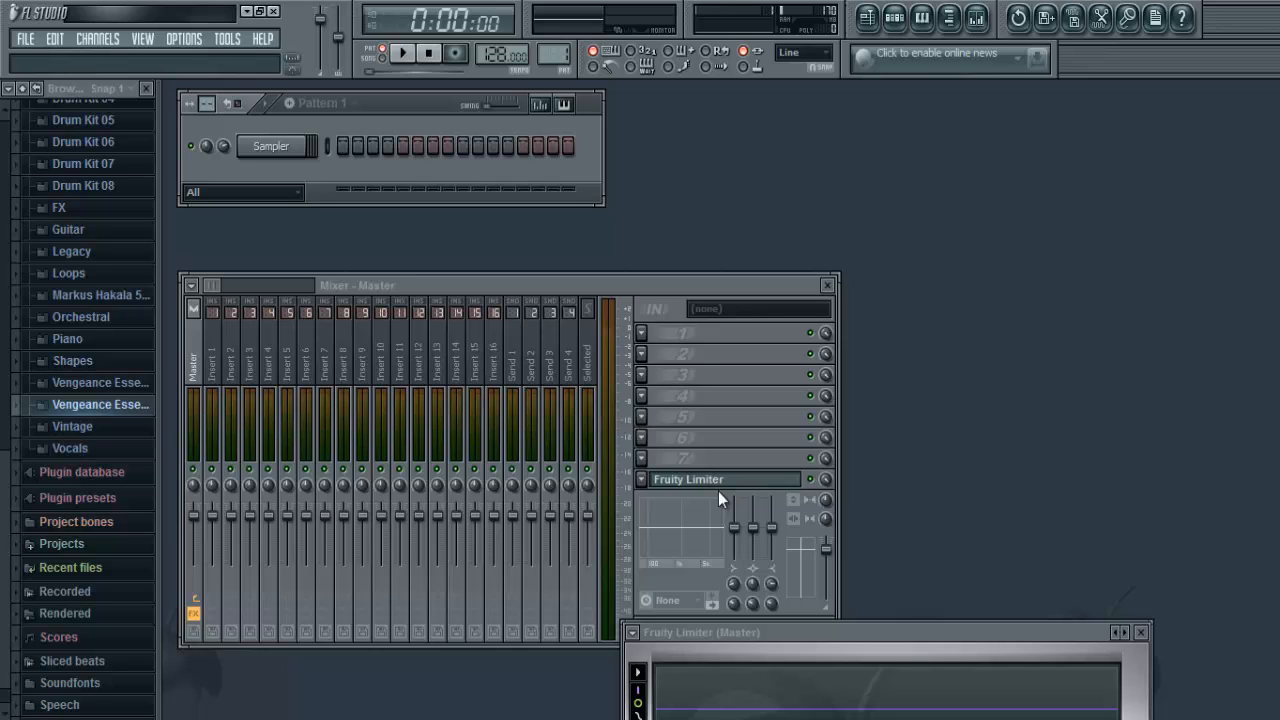
{"action": "mouse_move", "coordinate": [490, 296]}
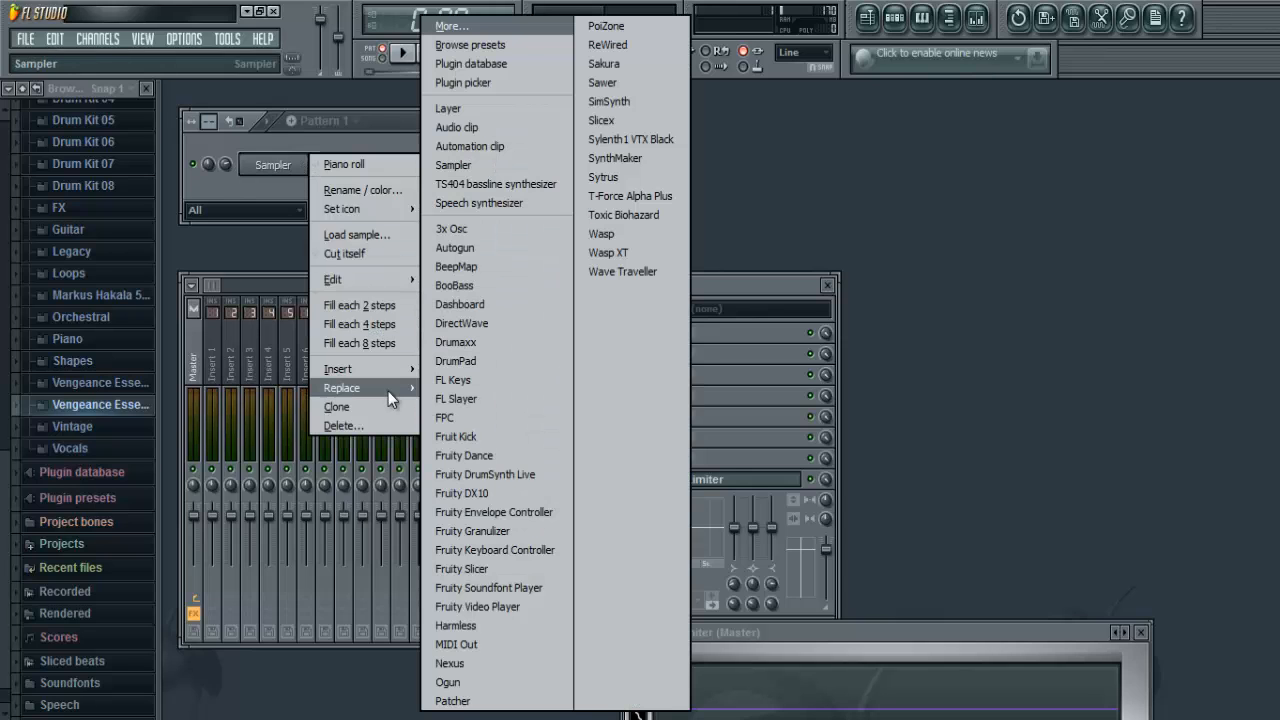
- Replace the Sampler channel with Slicex so its plugin window opens
{"action": "left_click", "coordinate": [600, 120]}
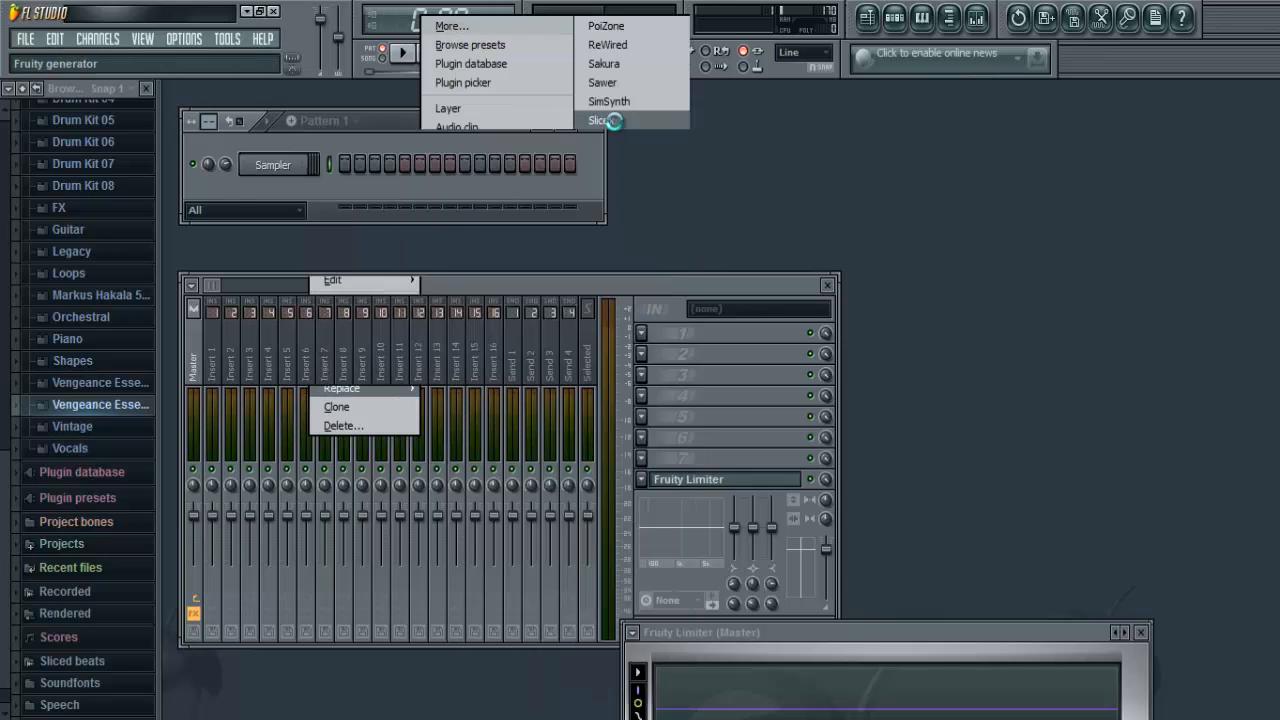
{"action": "left_click", "coordinate": [600, 120]}
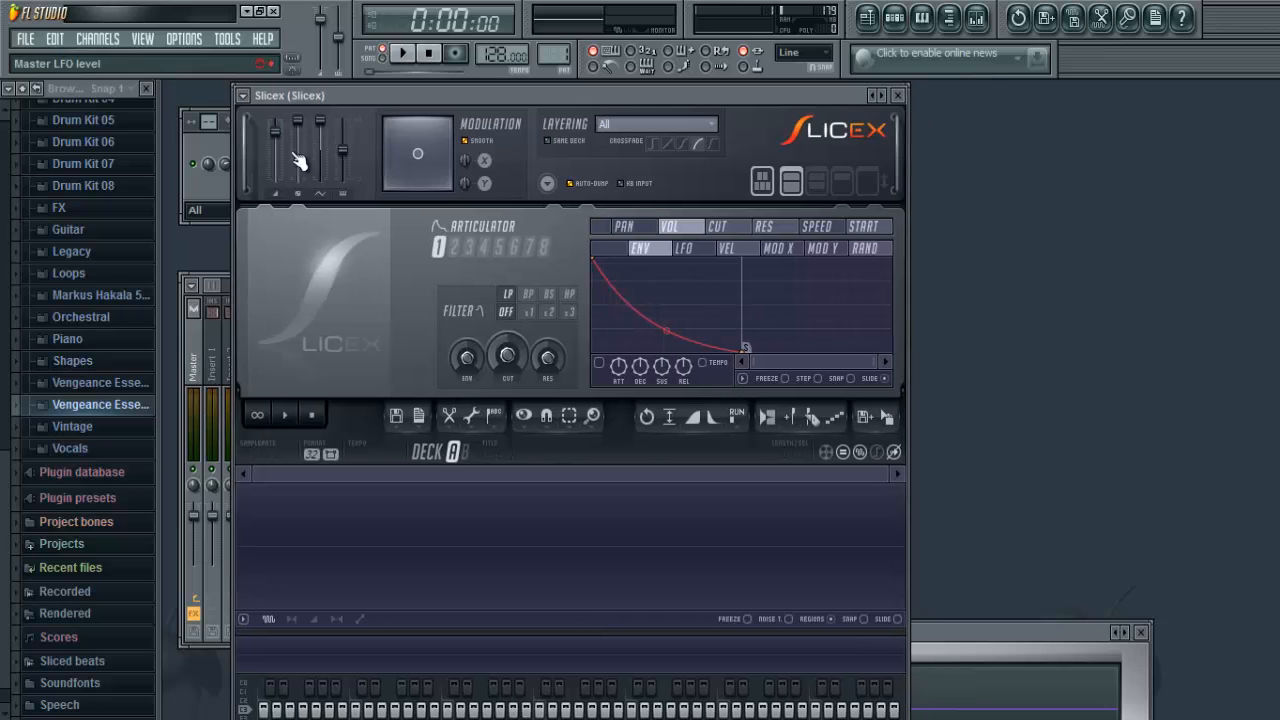
- Drop the Vengeance Essential Clubsounds Vol. 4 loop into Slicex and check markers #2 and #3
{"action": "left_click", "coordinate": [100, 232]}
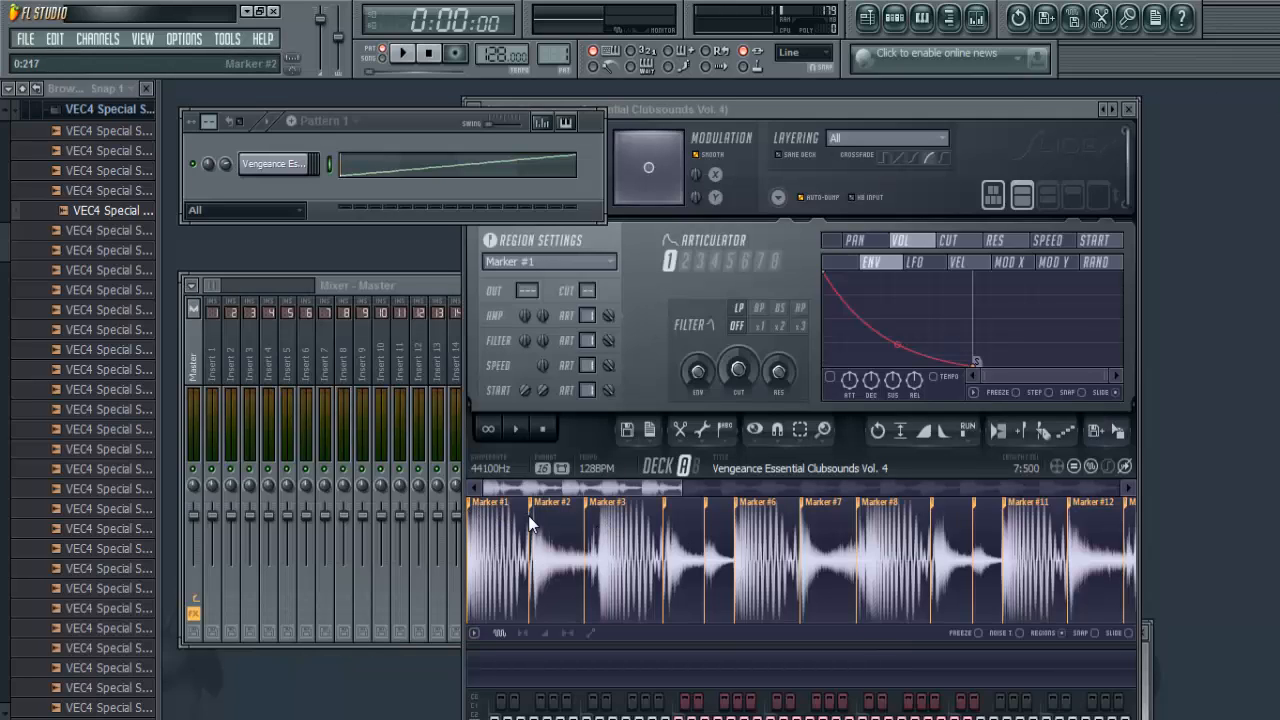
{"action": "mouse_move", "coordinate": [460, 442]}
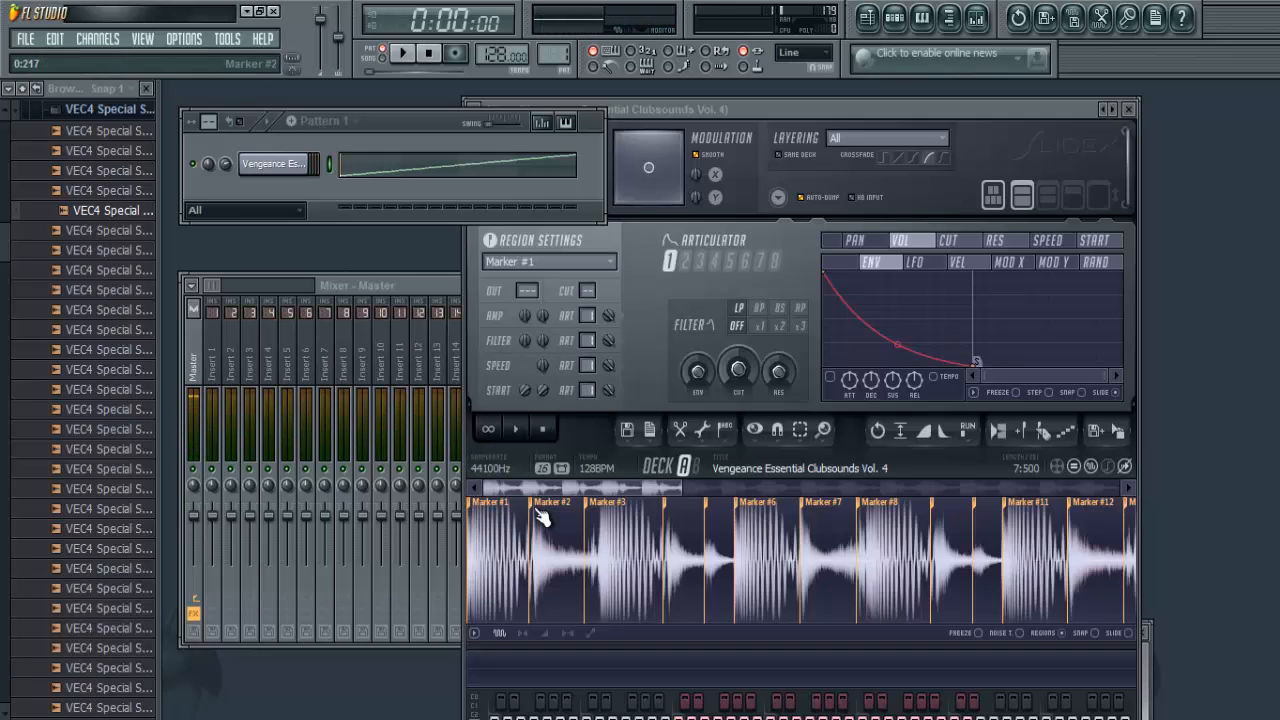
{"action": "left_click", "coordinate": [556, 560]}
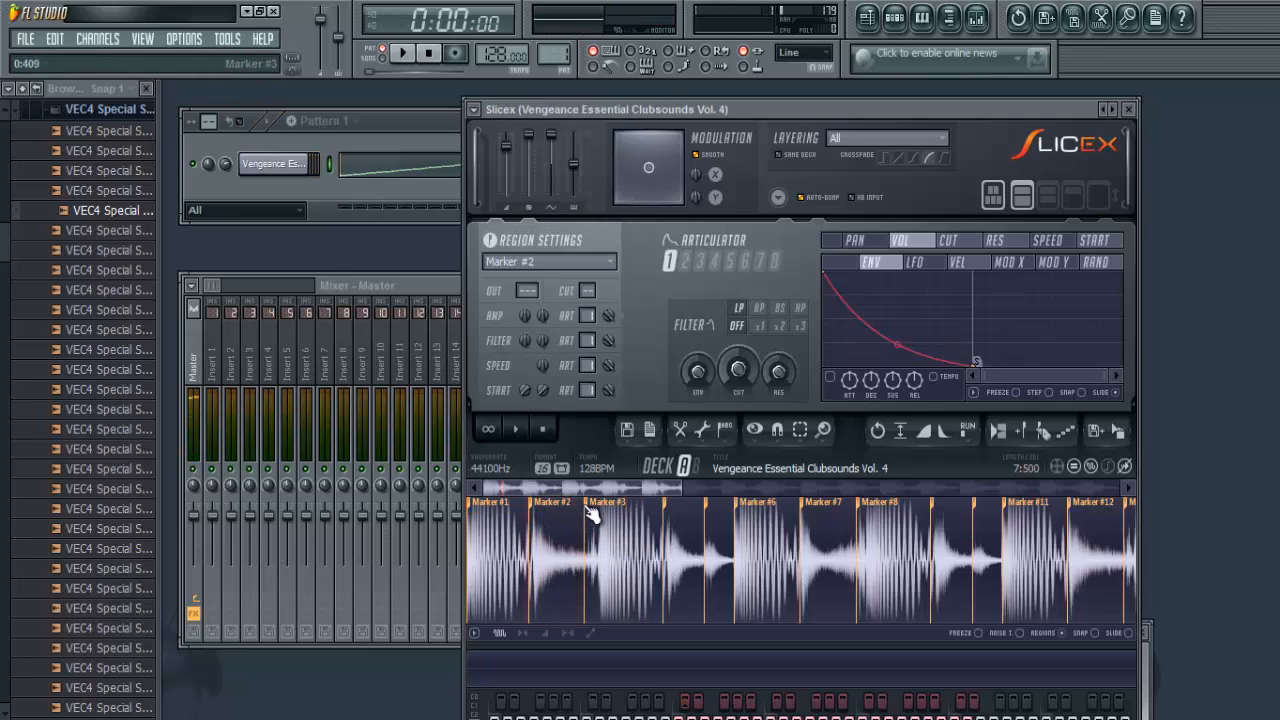
{"action": "left_click", "coordinate": [616, 560]}
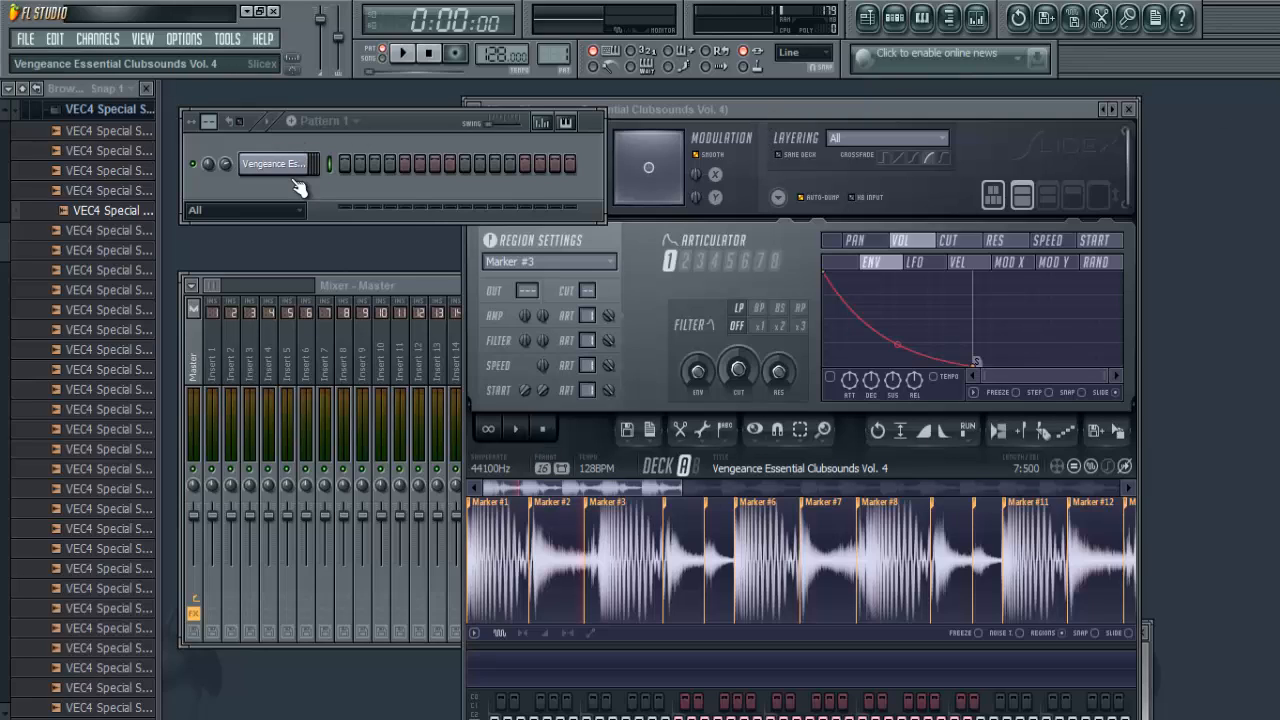
{"action": "right_click", "coordinate": [278, 164]}
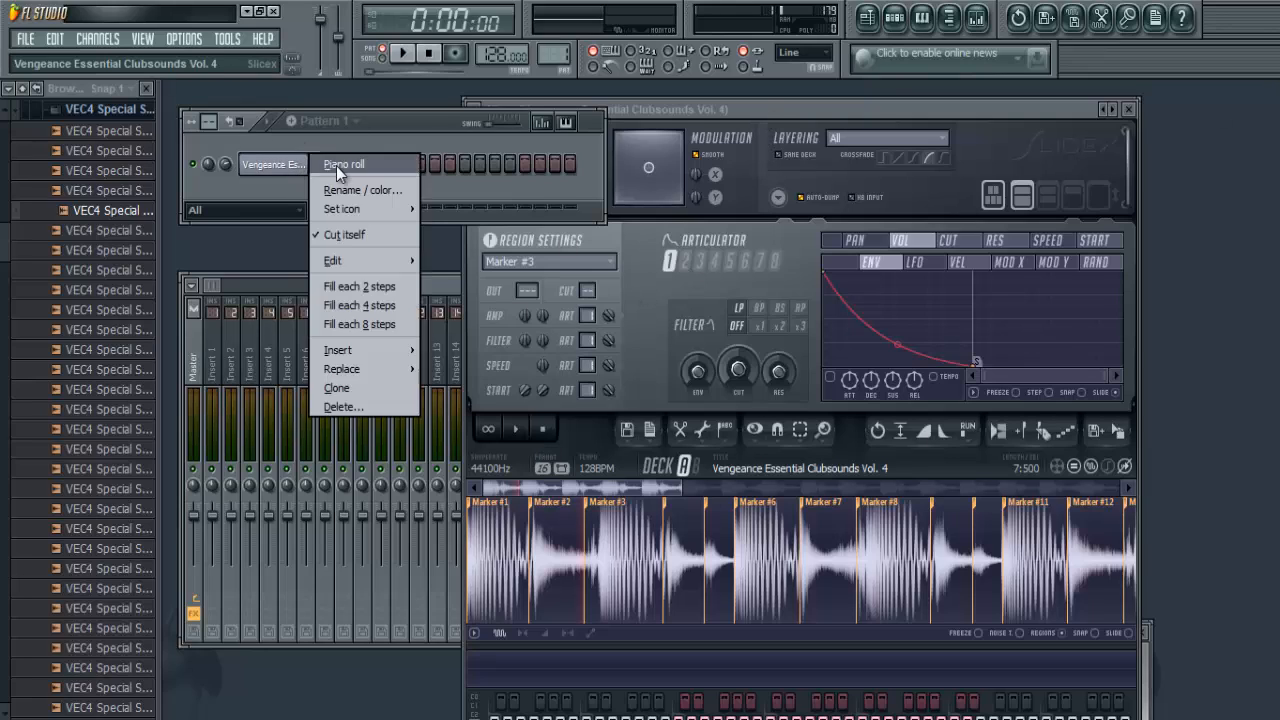
{"action": "left_click", "coordinate": [344, 164]}
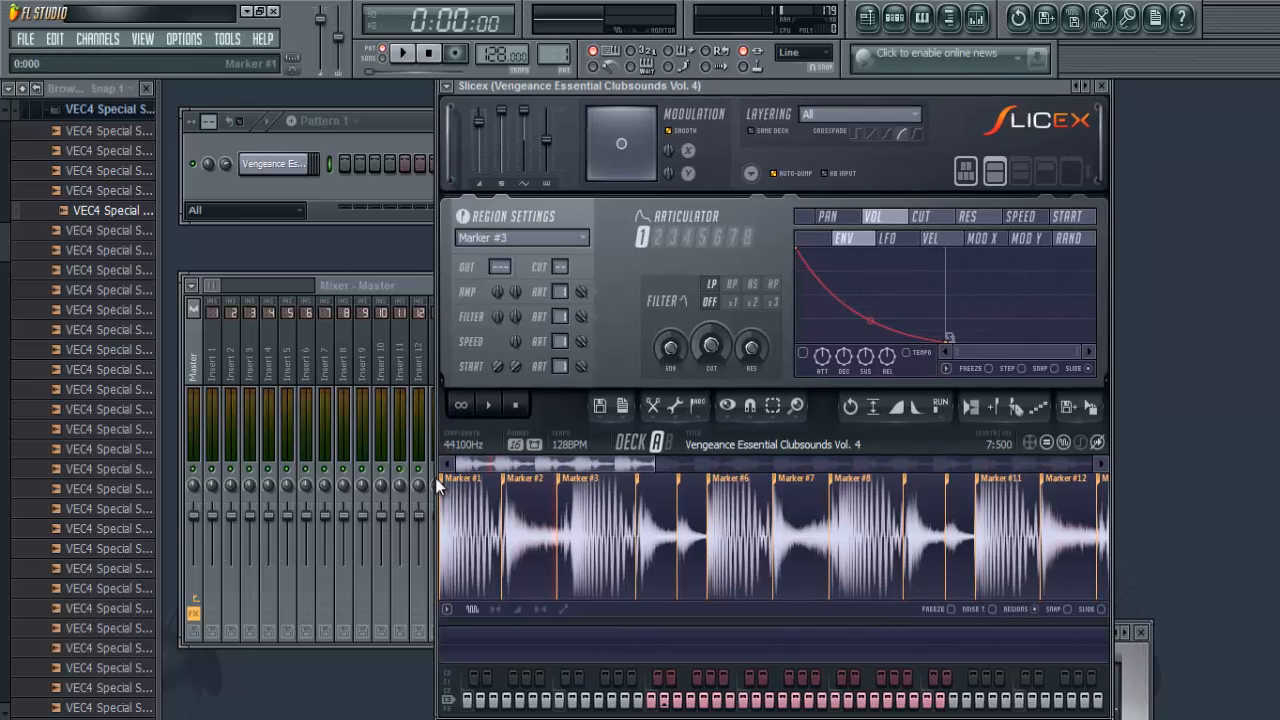
{"action": "mouse_move", "coordinate": [452, 490]}
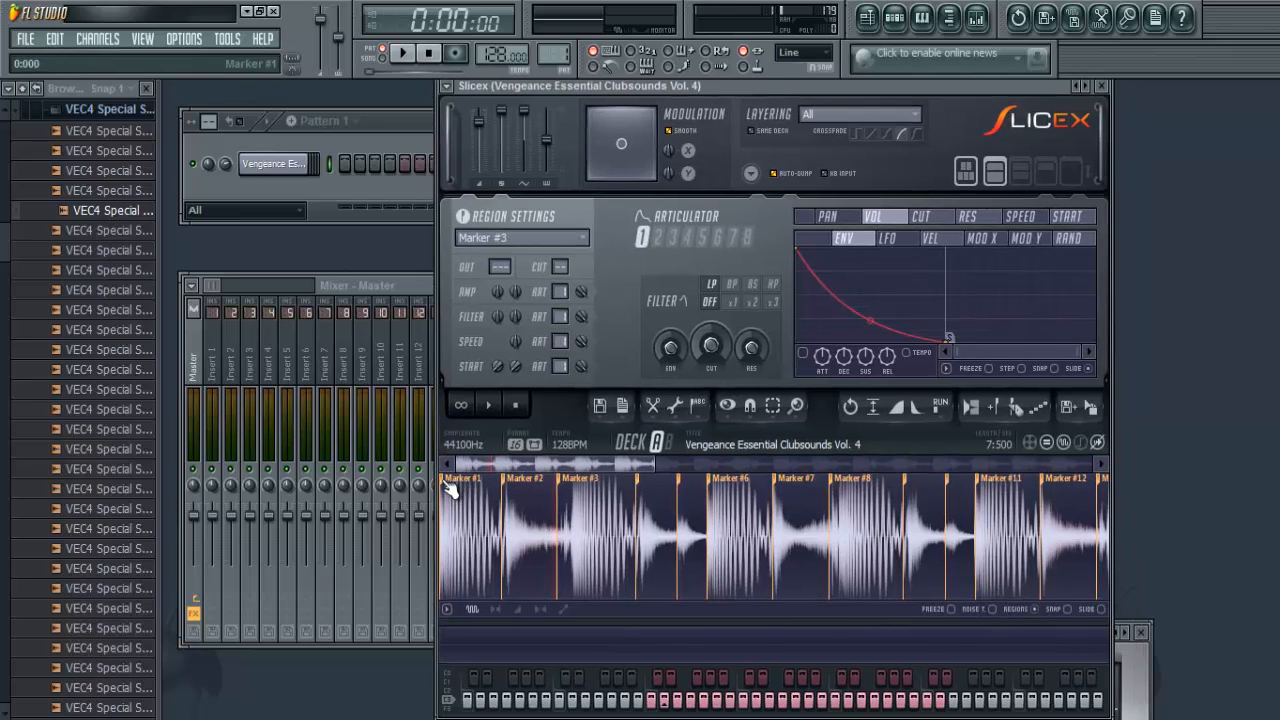
- Drag the first loop slice into the step sequencer as a new VEC4 sample channel
{"action": "left_click", "coordinate": [470, 530]}
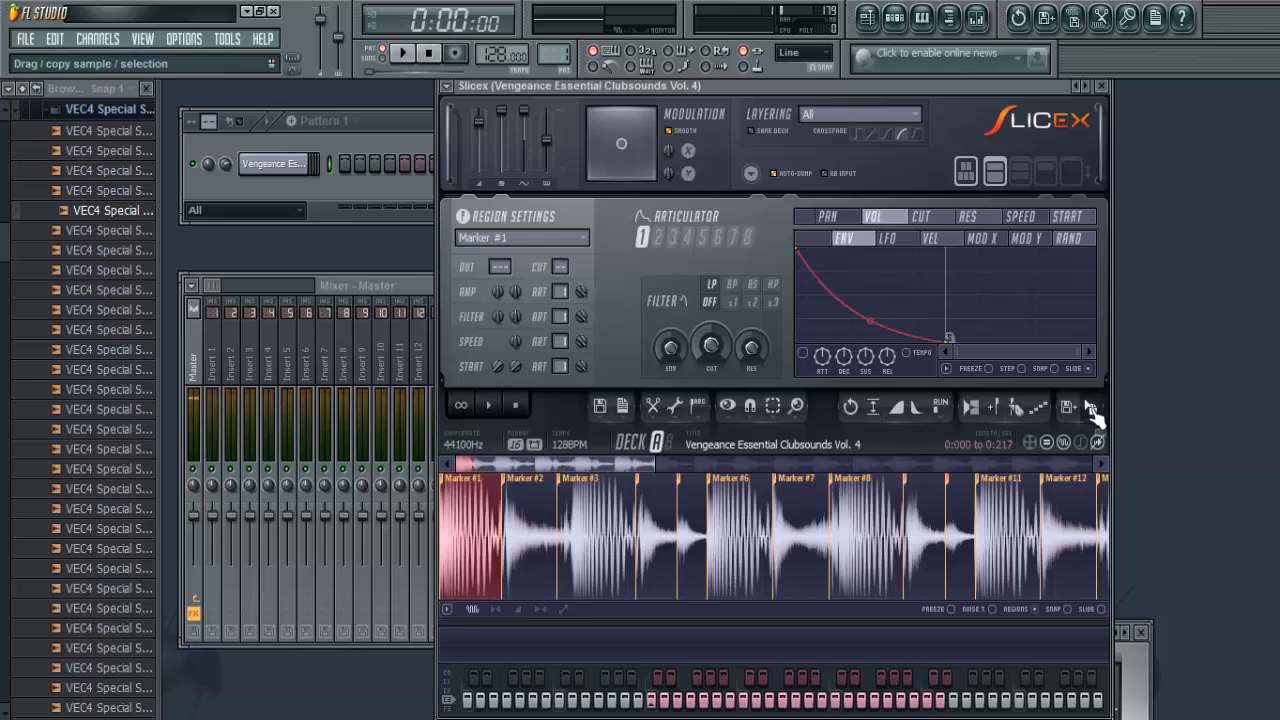
{"action": "mouse_move", "coordinate": [1100, 430]}
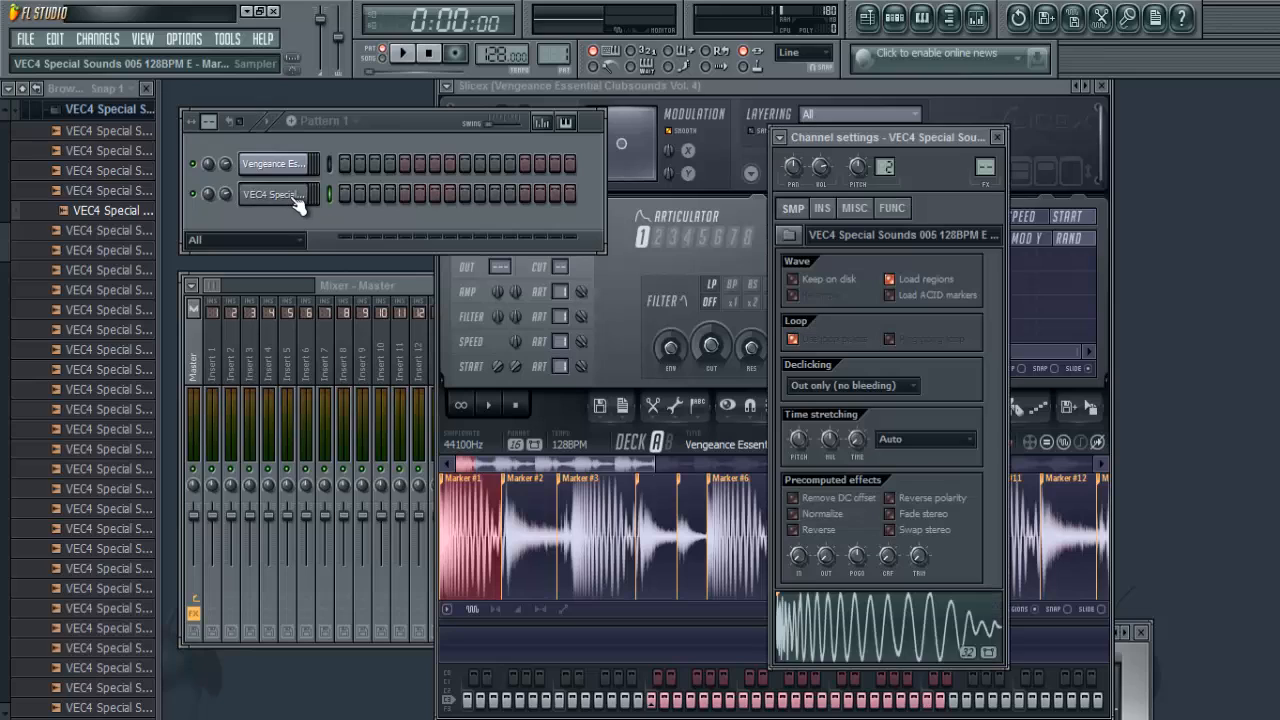
{"action": "right_click", "coordinate": [272, 194]}
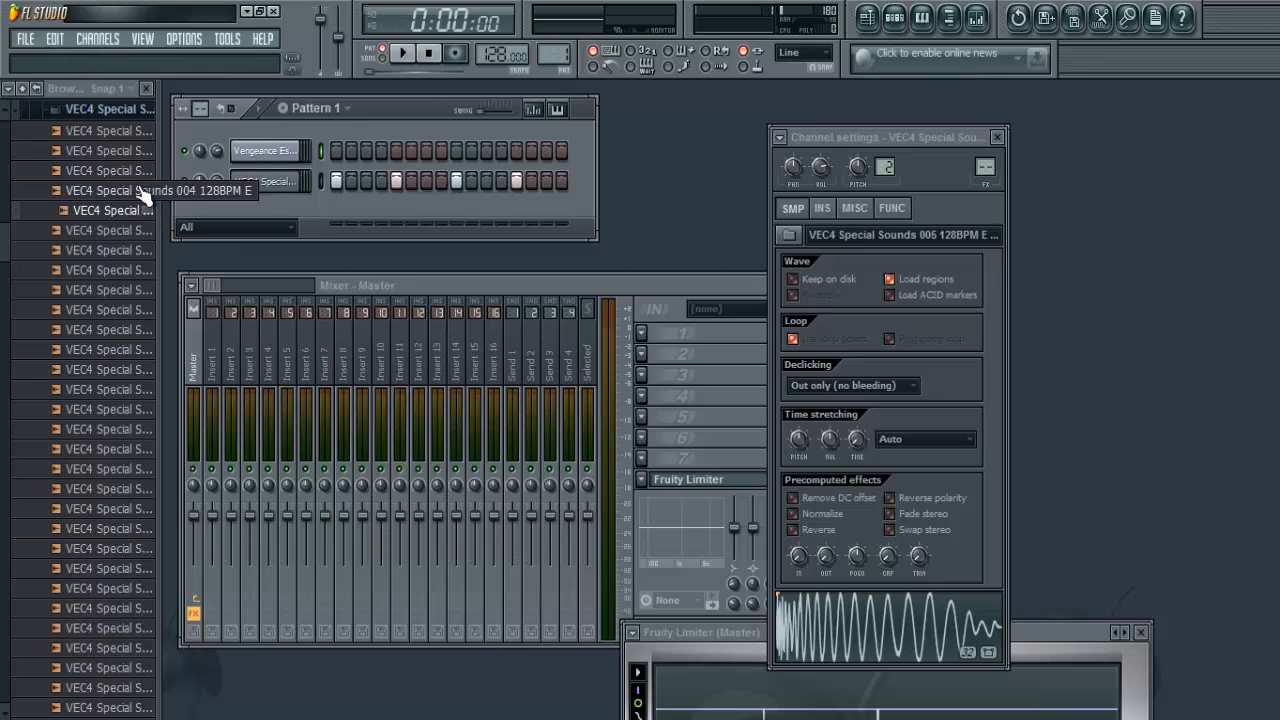
- Audition two VEC4 Special Sounds samples and reopen Slicex on the busier drum loop
{"action": "left_click", "coordinate": [130, 172]}
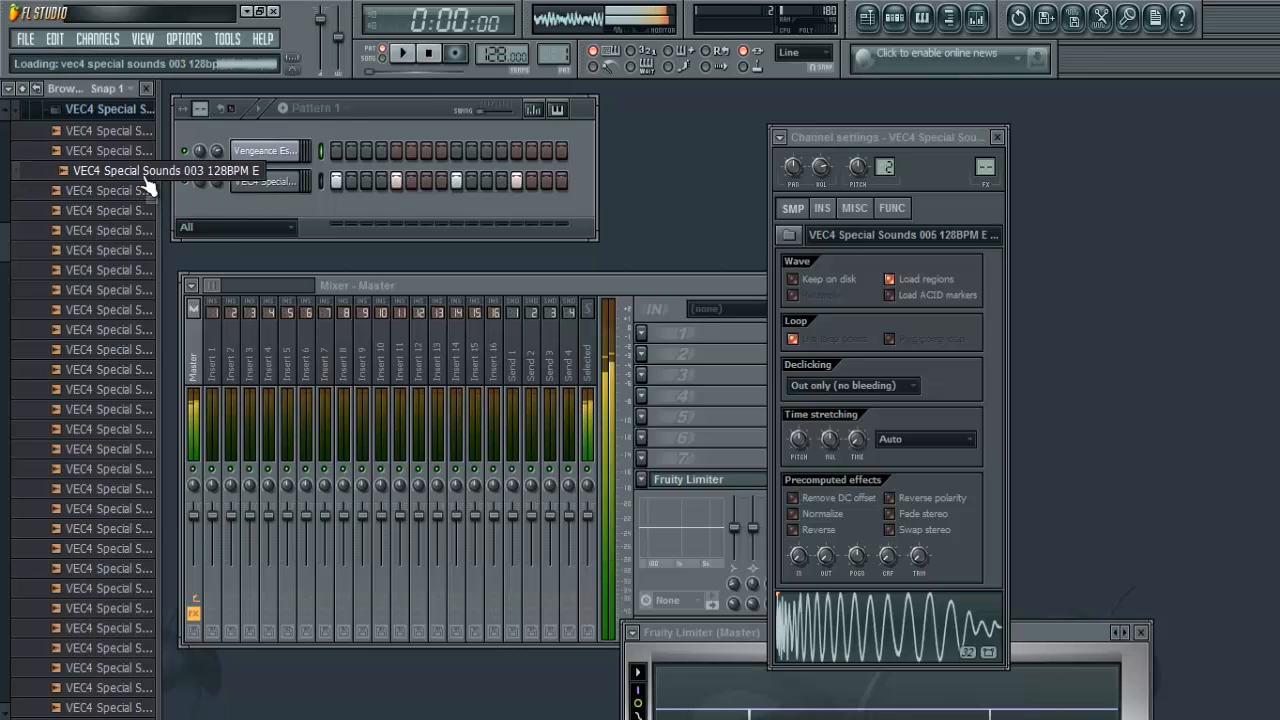
{"action": "left_click", "coordinate": [160, 230]}
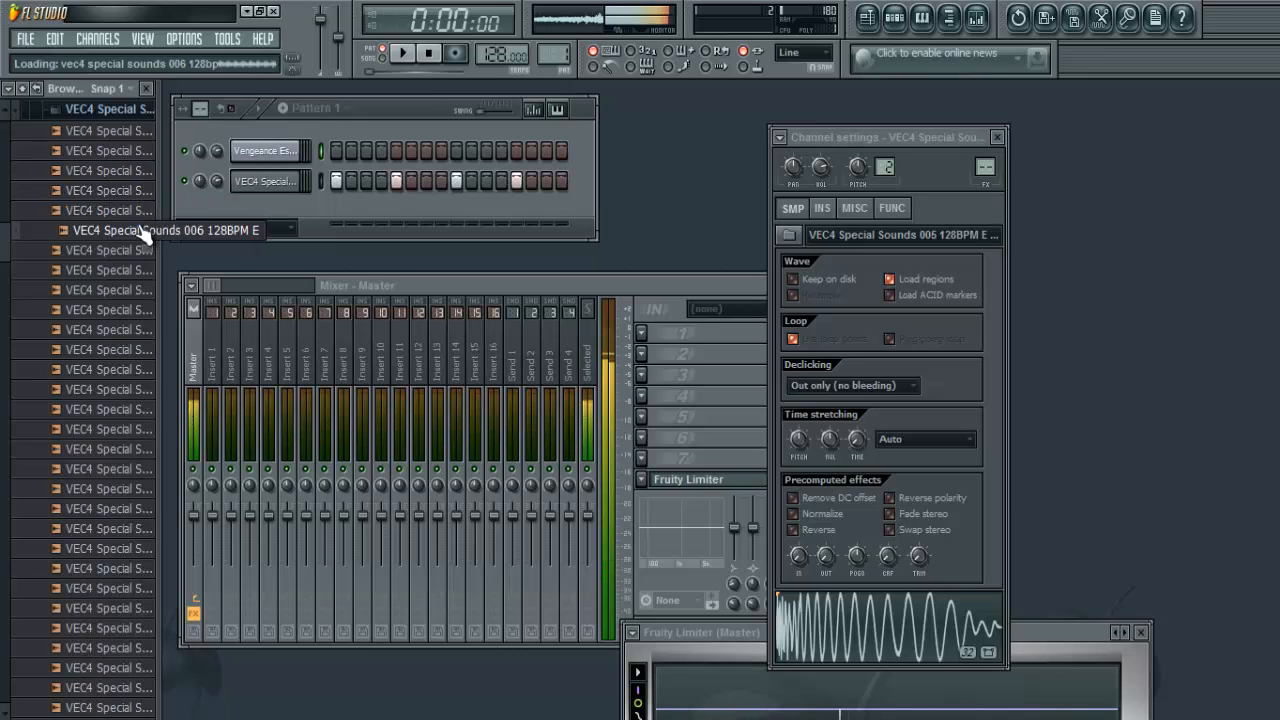
{"action": "left_click", "coordinate": [108, 230]}
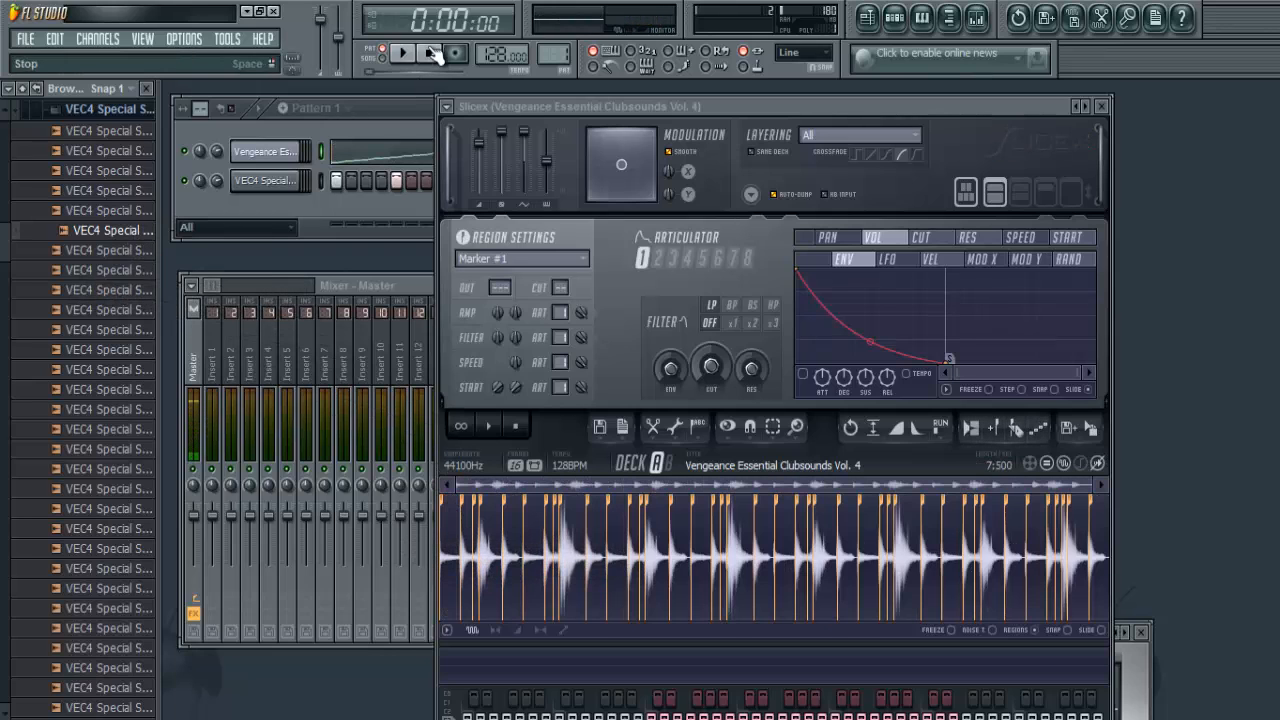
- Audition slices of the drum loop and drag Marker #4 onto the Channel Rack as its own channel
{"action": "left_click", "coordinate": [404, 52]}
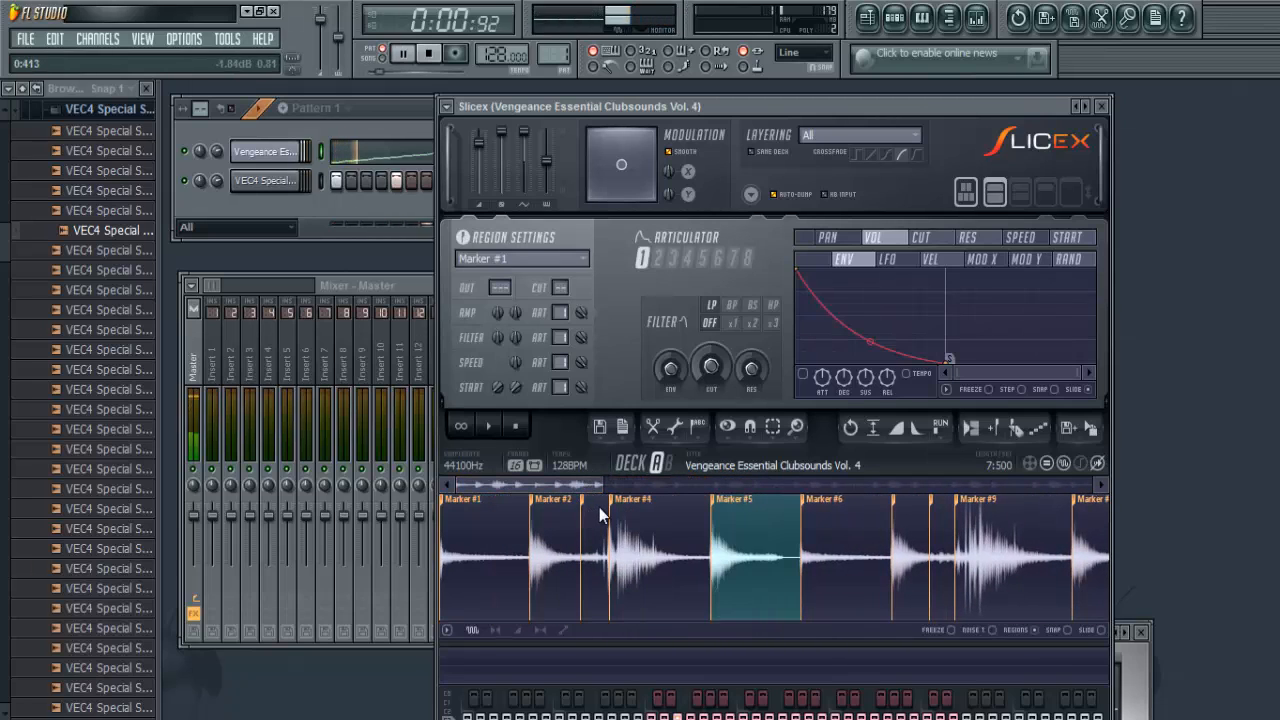
{"action": "left_click", "coordinate": [620, 510]}
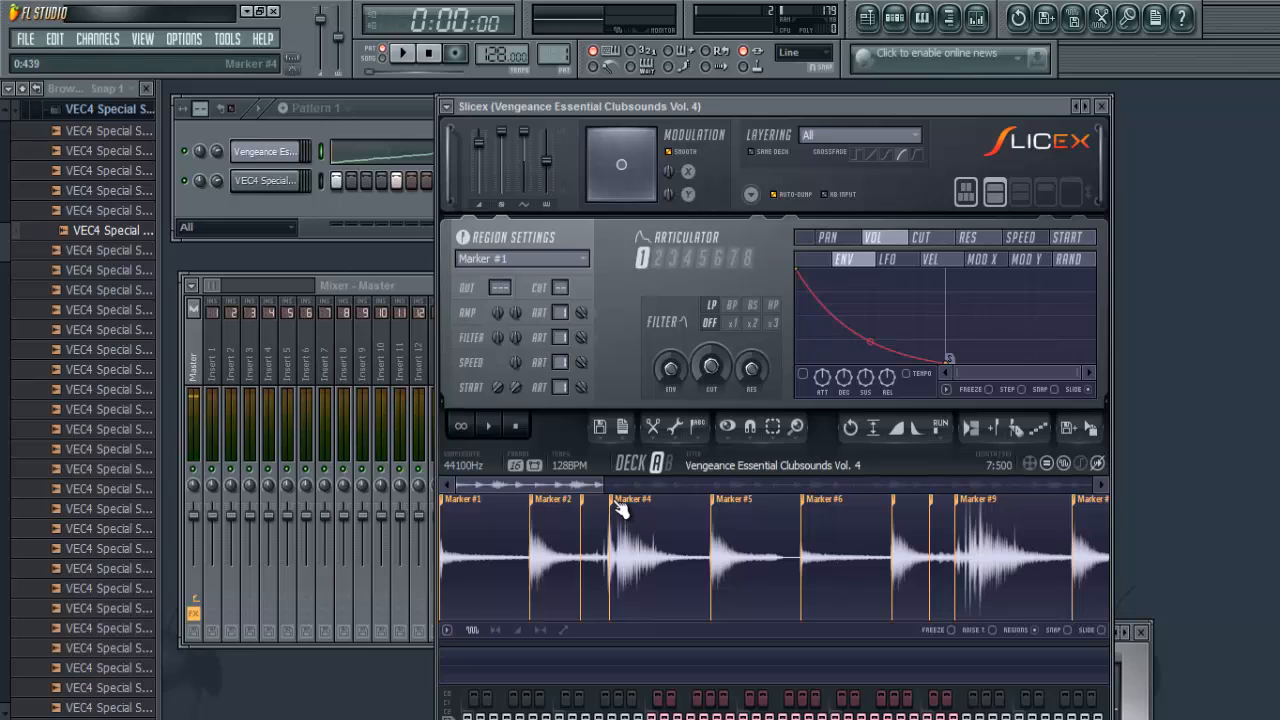
{"action": "left_click", "coordinate": [596, 556]}
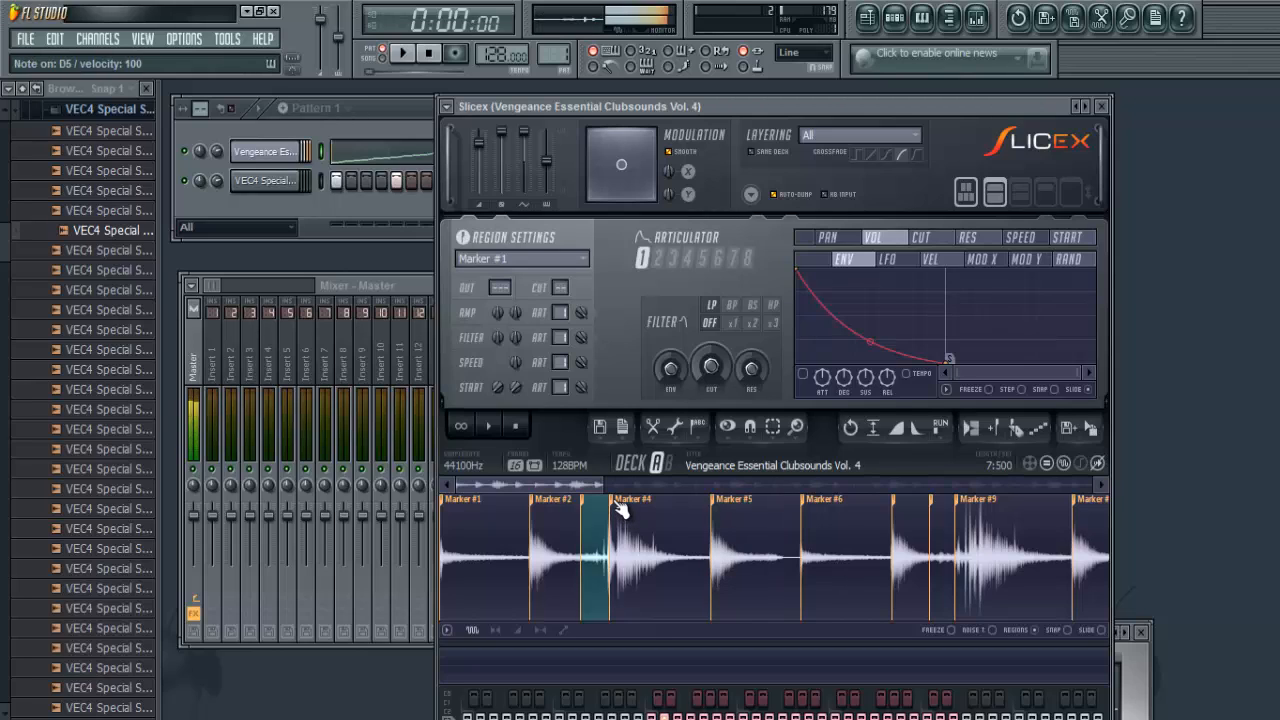
{"action": "left_click", "coordinate": [650, 556]}
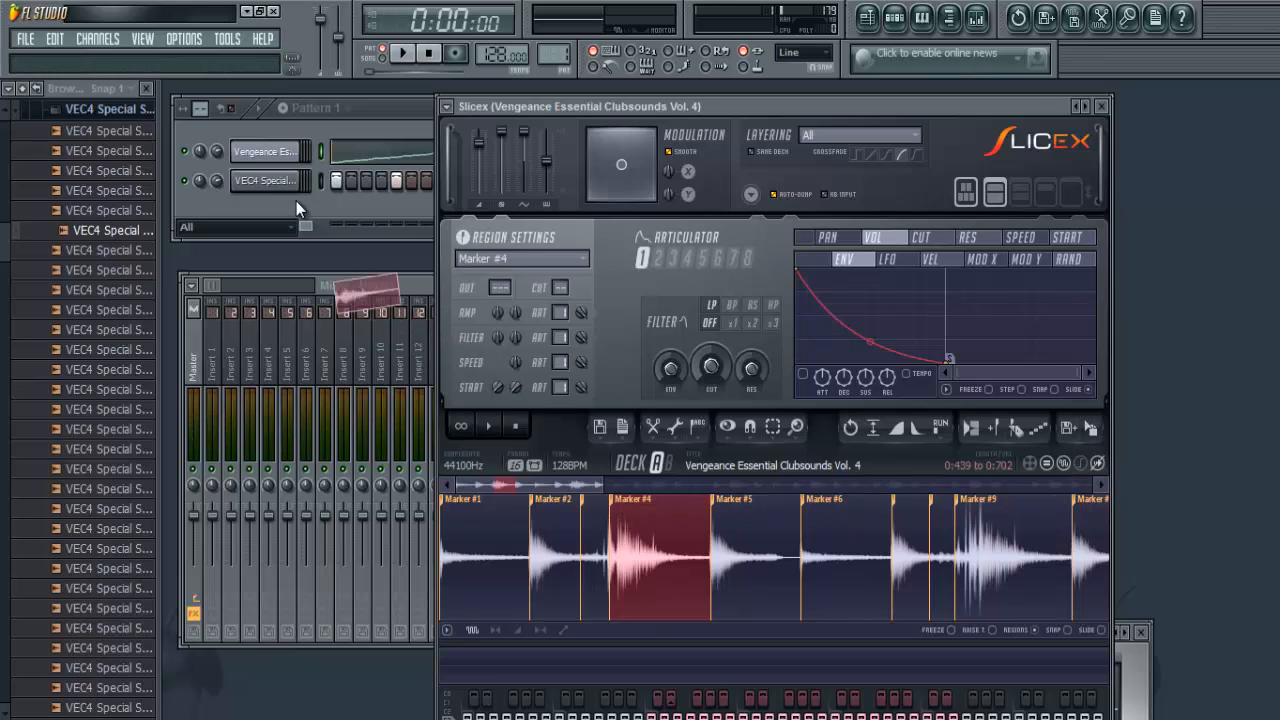
{"action": "left_click", "coordinate": [264, 212]}
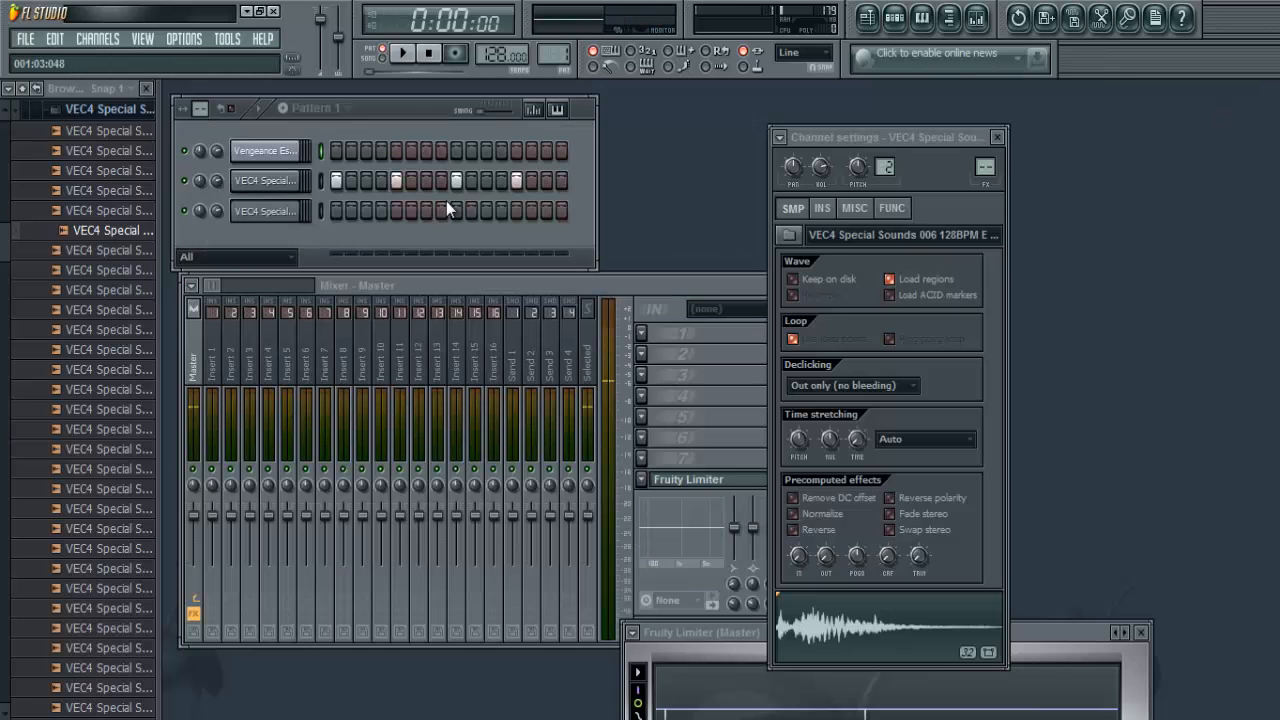
- Enter step hits on the new slice channel and reopen the Slicex editor
{"action": "left_click", "coordinate": [516, 210]}
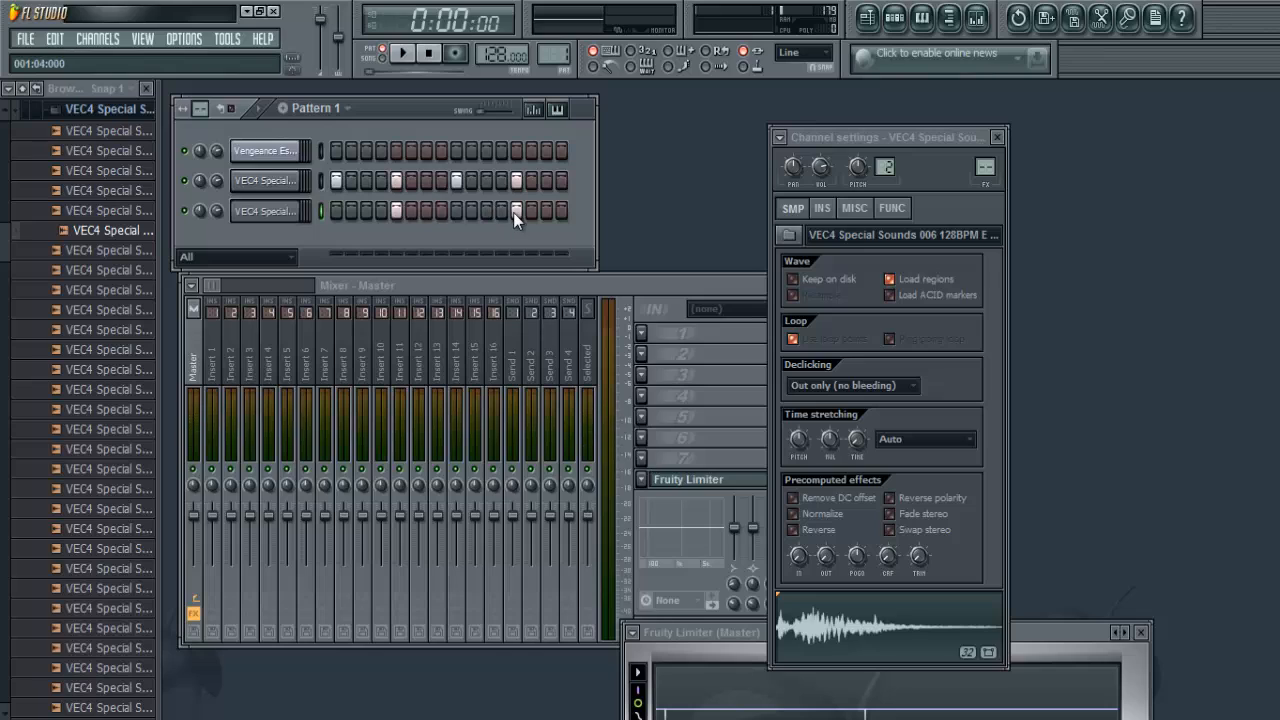
{"action": "left_click", "coordinate": [402, 52]}
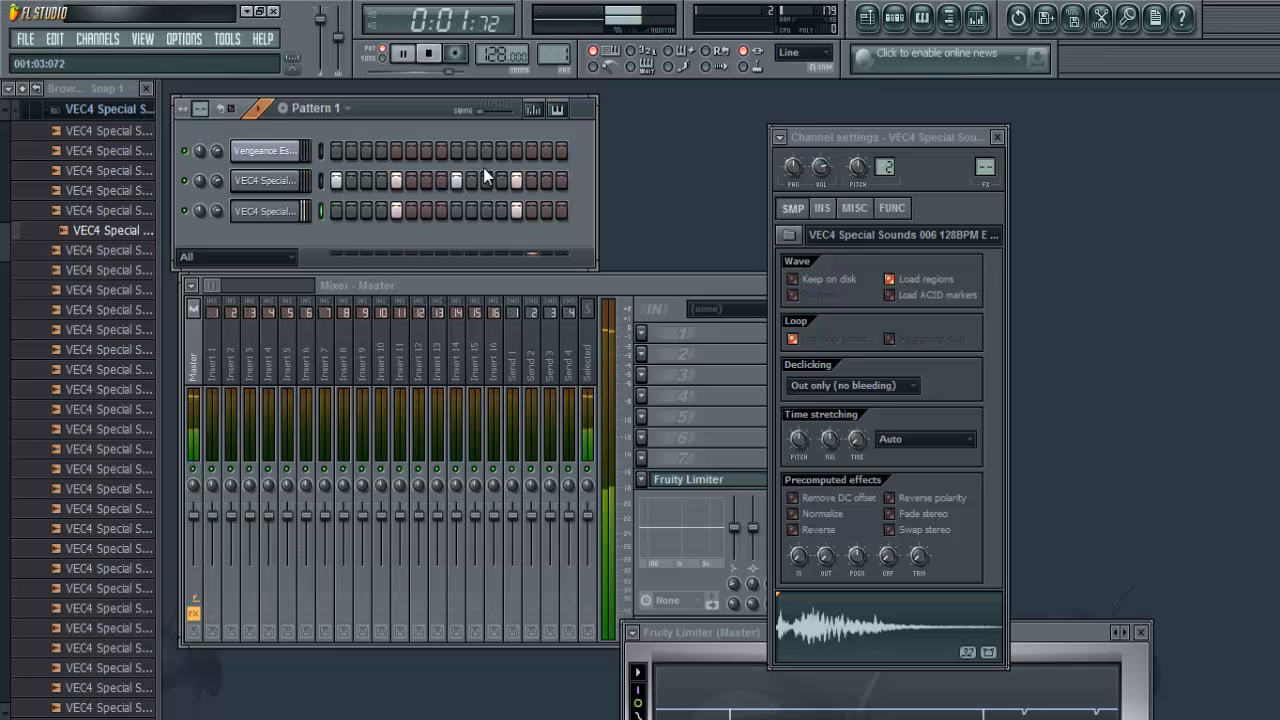
{"action": "left_click", "coordinate": [428, 52]}
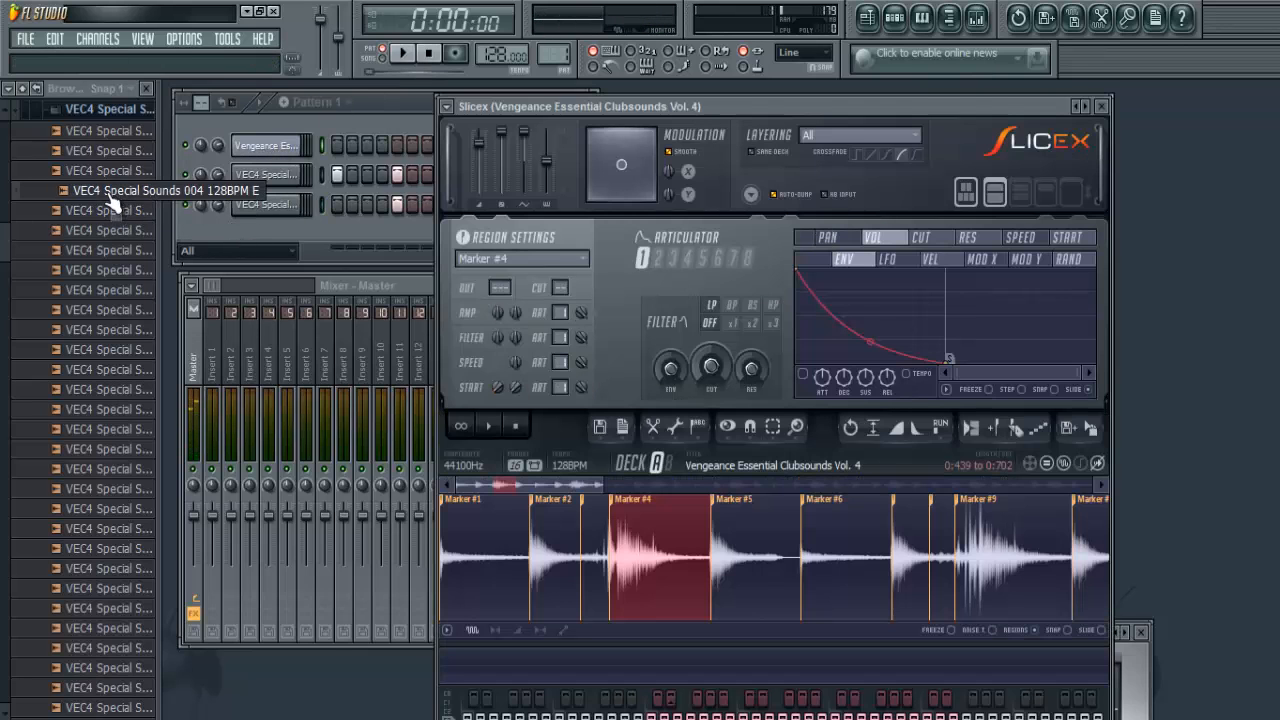
- Make another drum slice a fourth channel with its steps and close the Mixer
{"action": "left_click", "coordinate": [402, 52]}
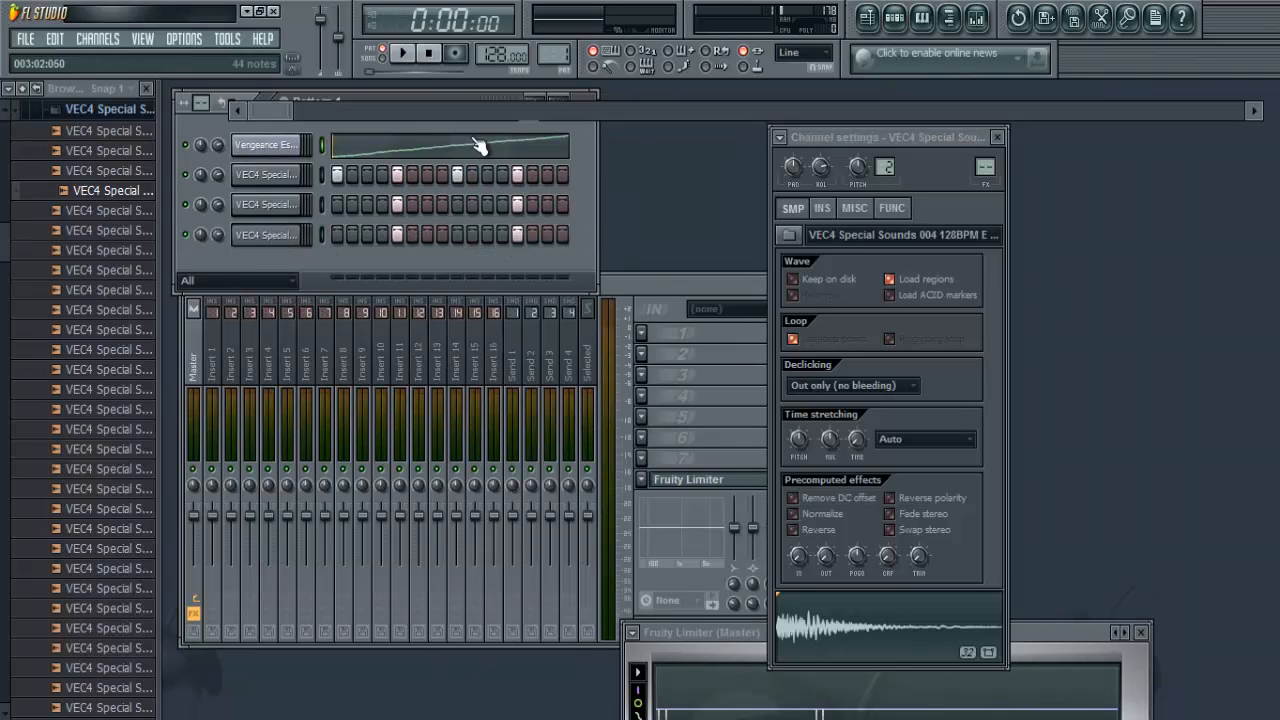
{"action": "left_click", "coordinate": [402, 52]}
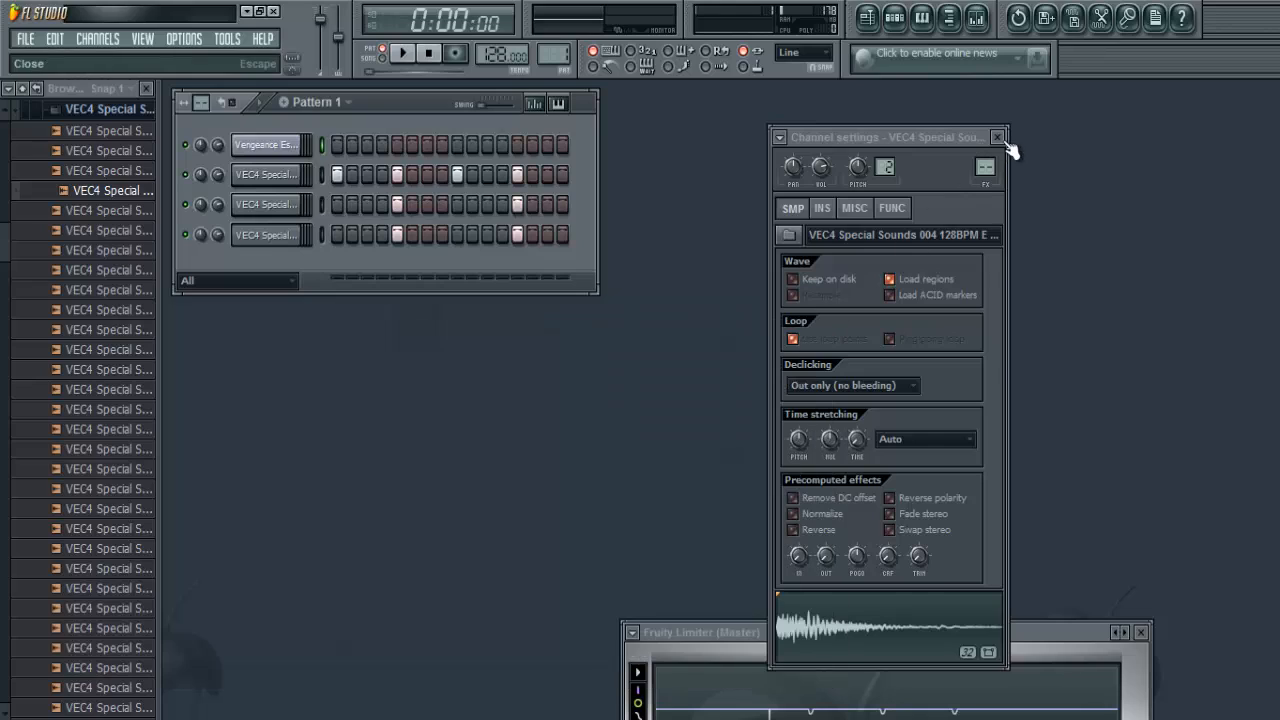
{"action": "mouse_move", "coordinate": [388, 120]}
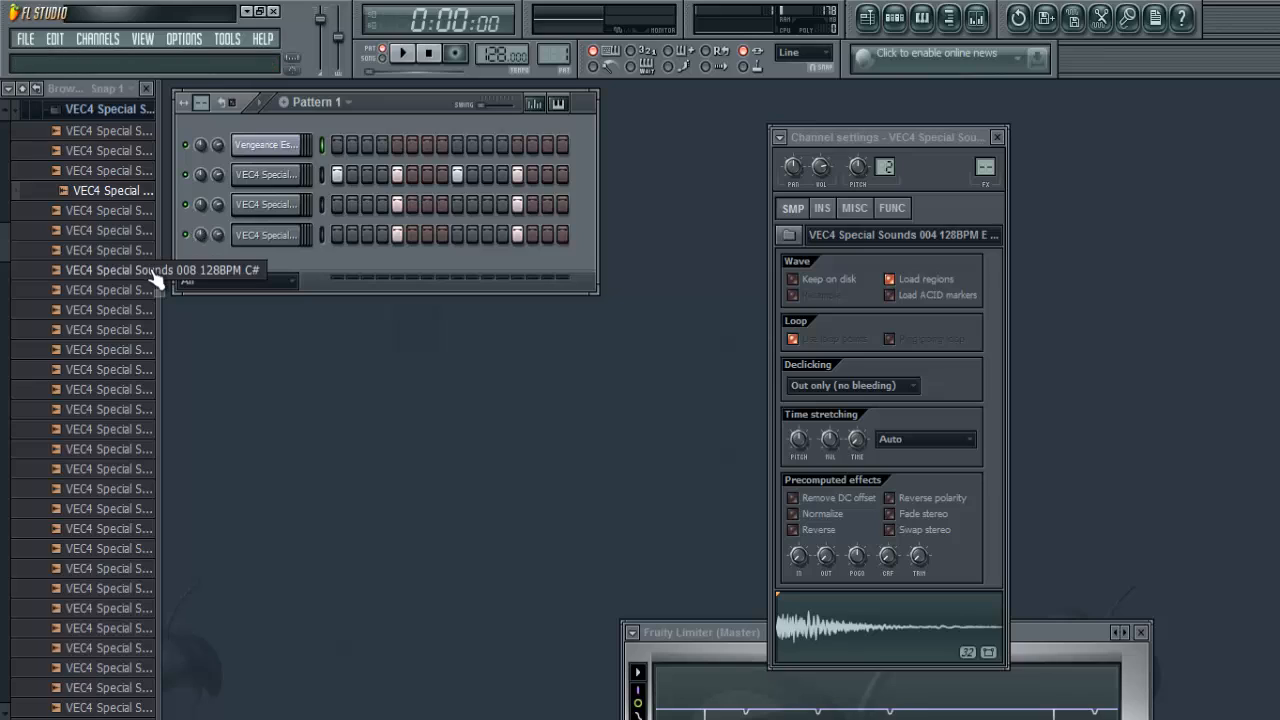
- Preview a VEC4 Special Sounds loop and drop it into Slicex
{"action": "left_click", "coordinate": [130, 328]}
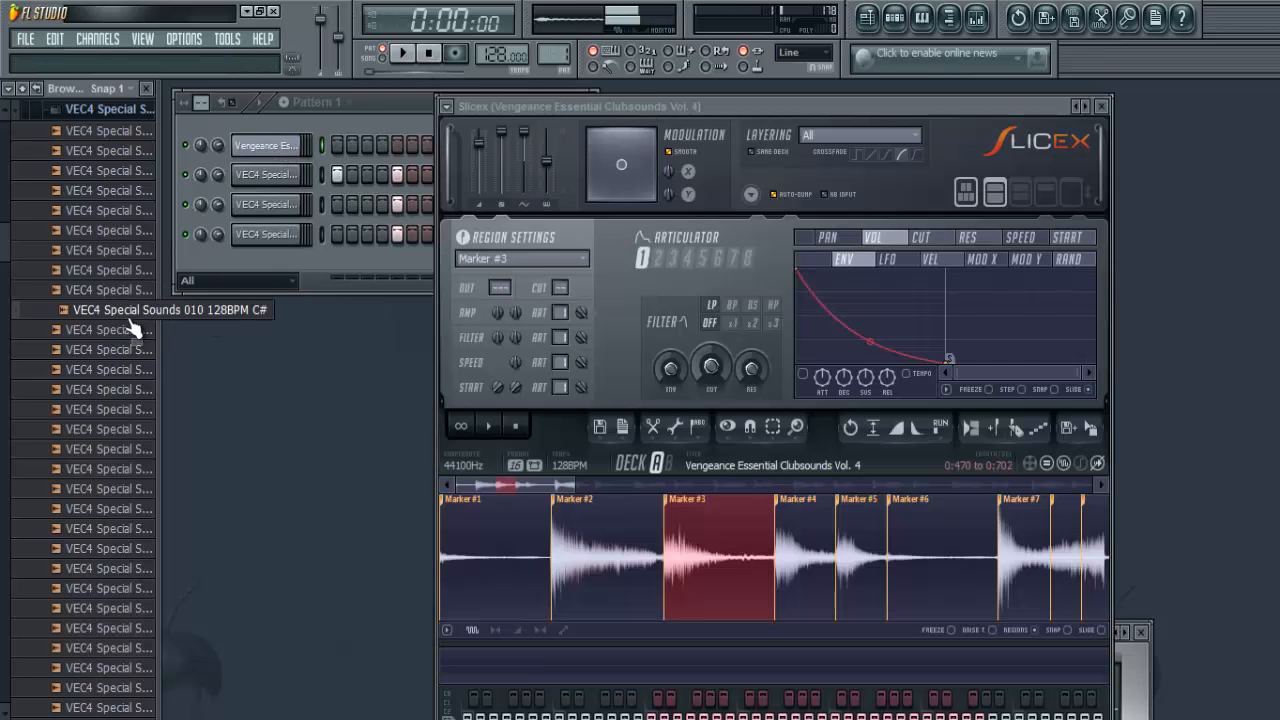
- Auto-slice the melody loop into twenty-plus markers and bring up the Slicex channel's options
{"action": "left_click", "coordinate": [402, 52]}
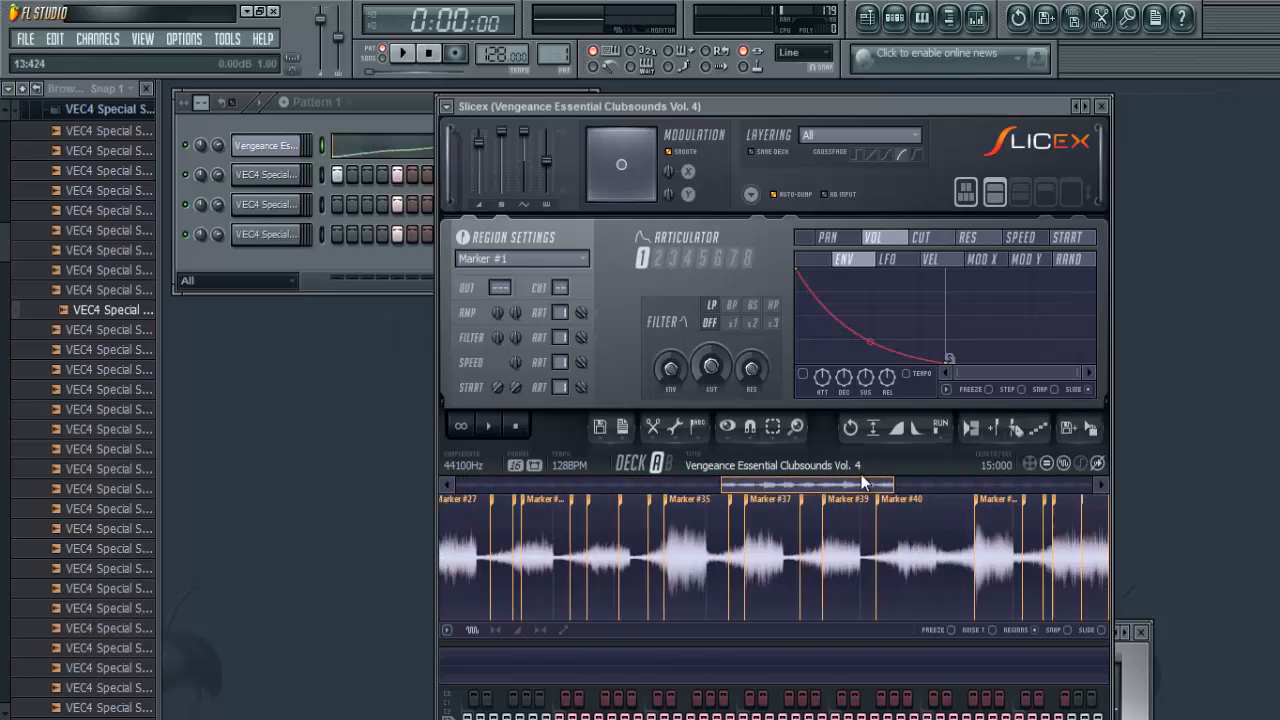
{"action": "left_click_drag", "start_coordinate": [862, 484], "coordinate": [532, 488]}
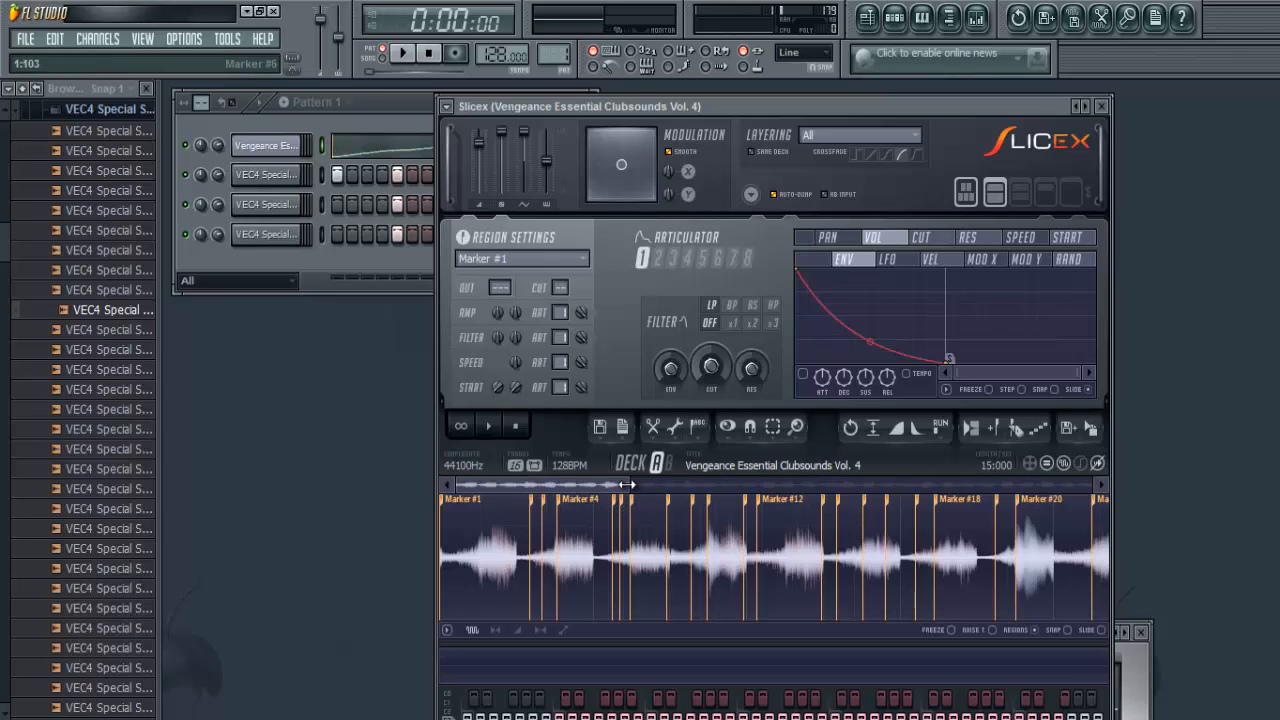
{"action": "left_click", "coordinate": [832, 556]}
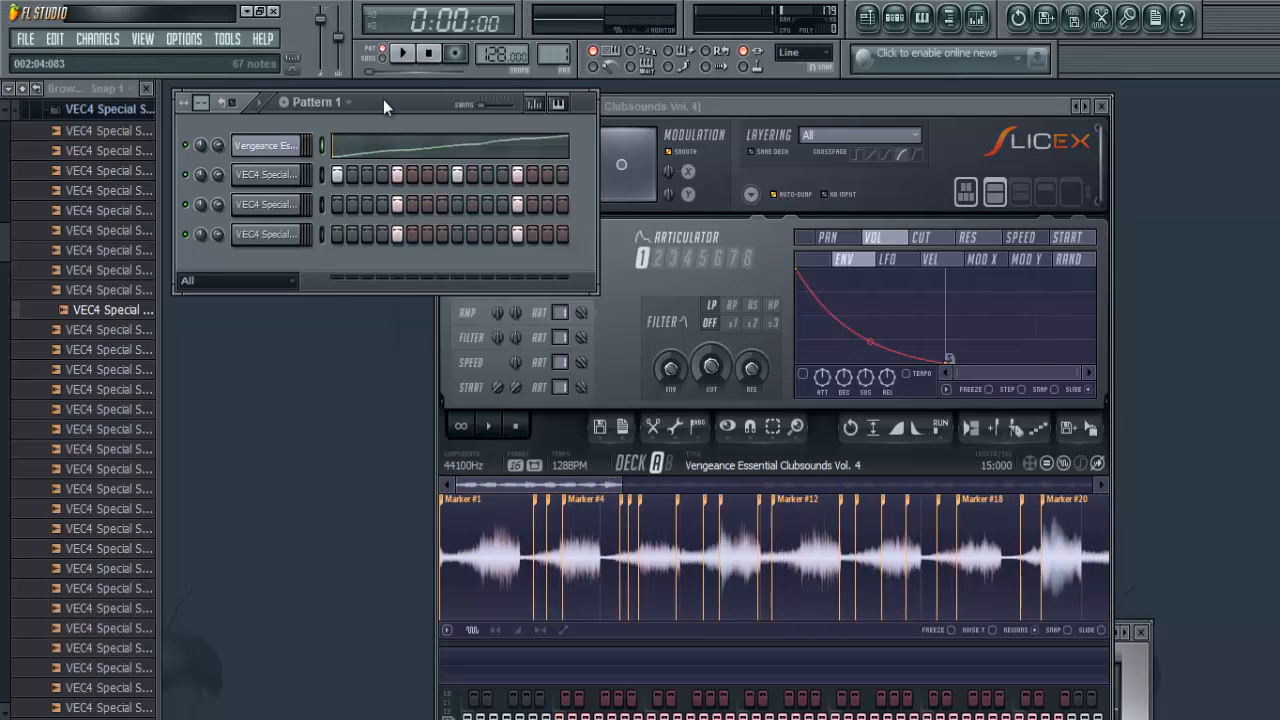
{"action": "right_click", "coordinate": [264, 144]}
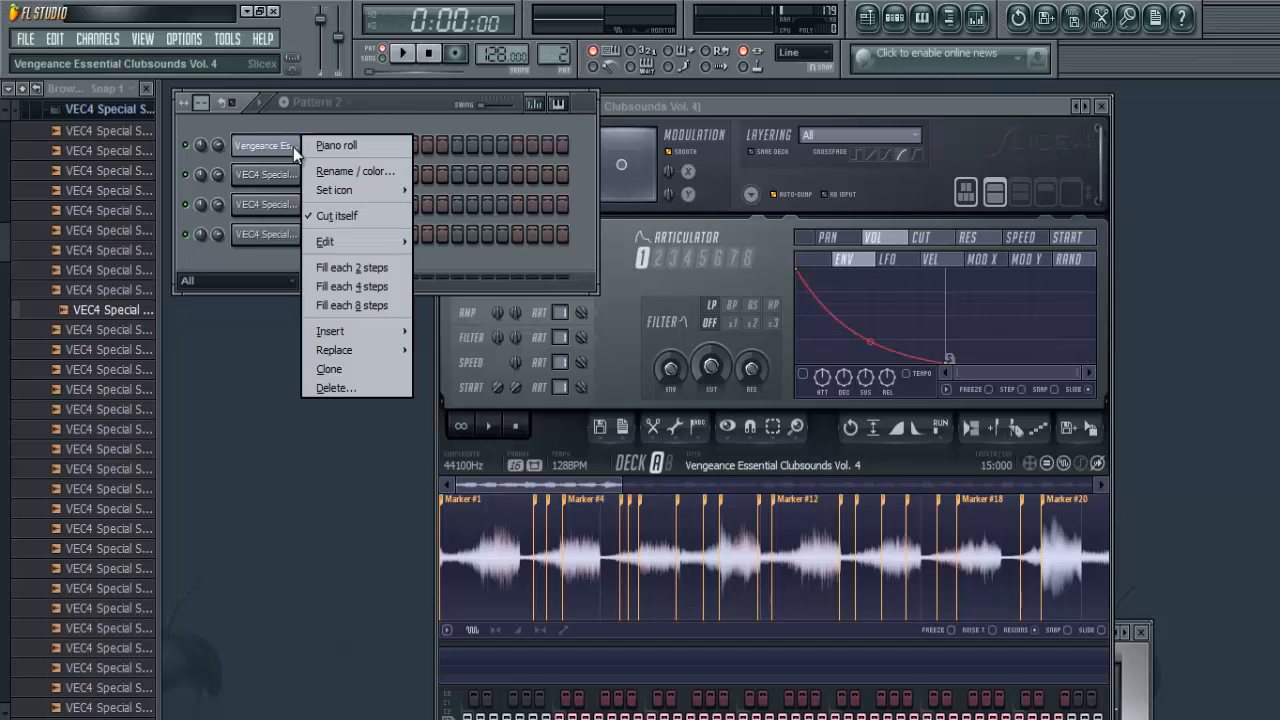
- In the piano roll, place several slice notes on the Marker rows for the chopped melody
{"action": "left_click", "coordinate": [336, 144]}
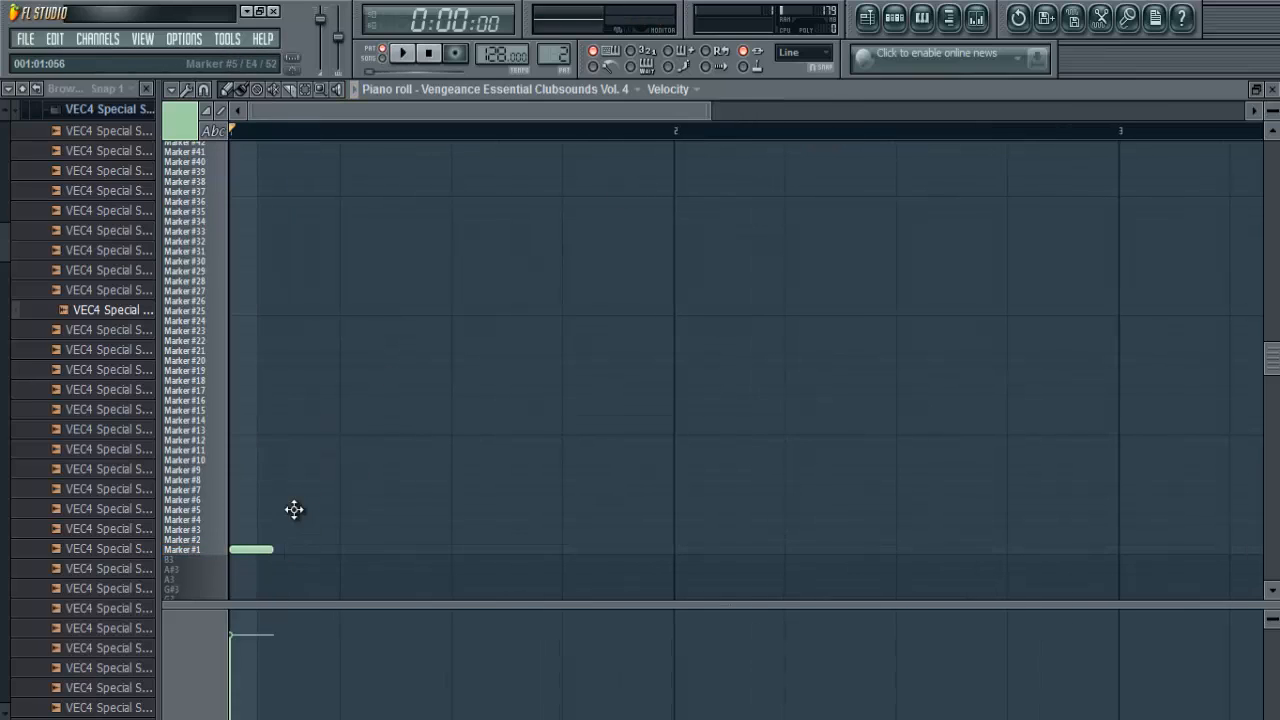
{"action": "left_click", "coordinate": [304, 430]}
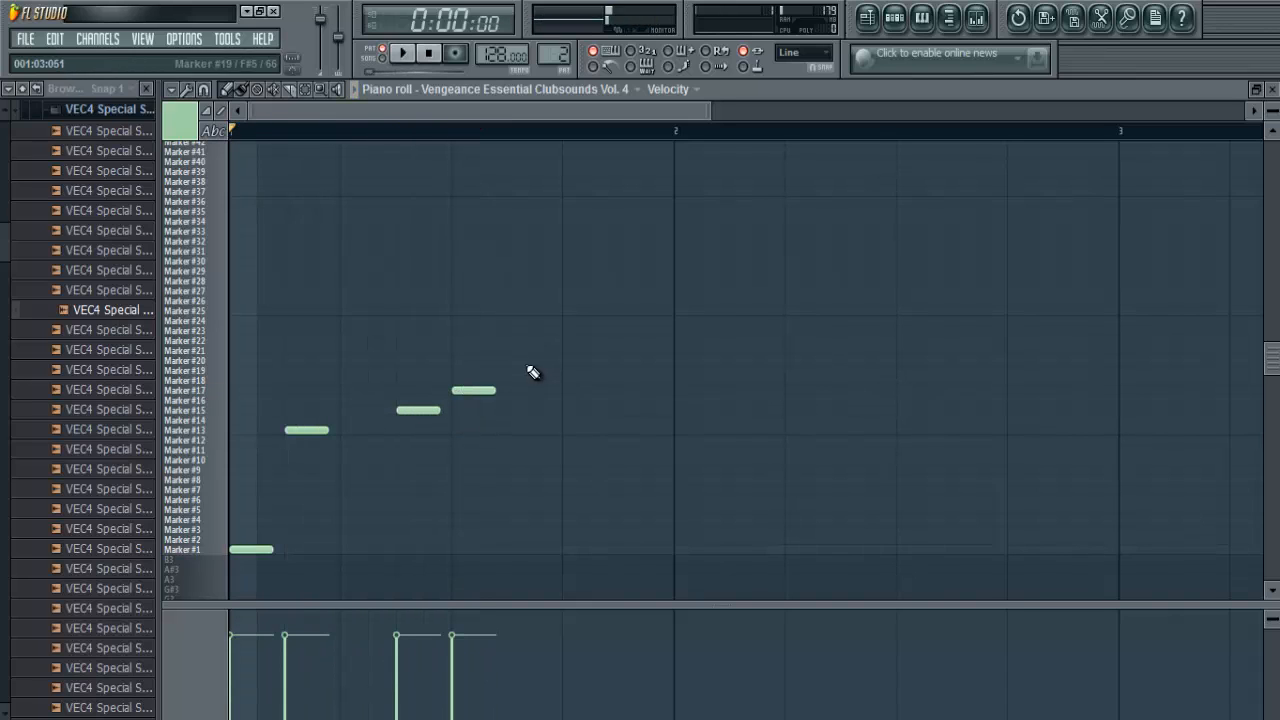
{"action": "left_click", "coordinate": [402, 52]}
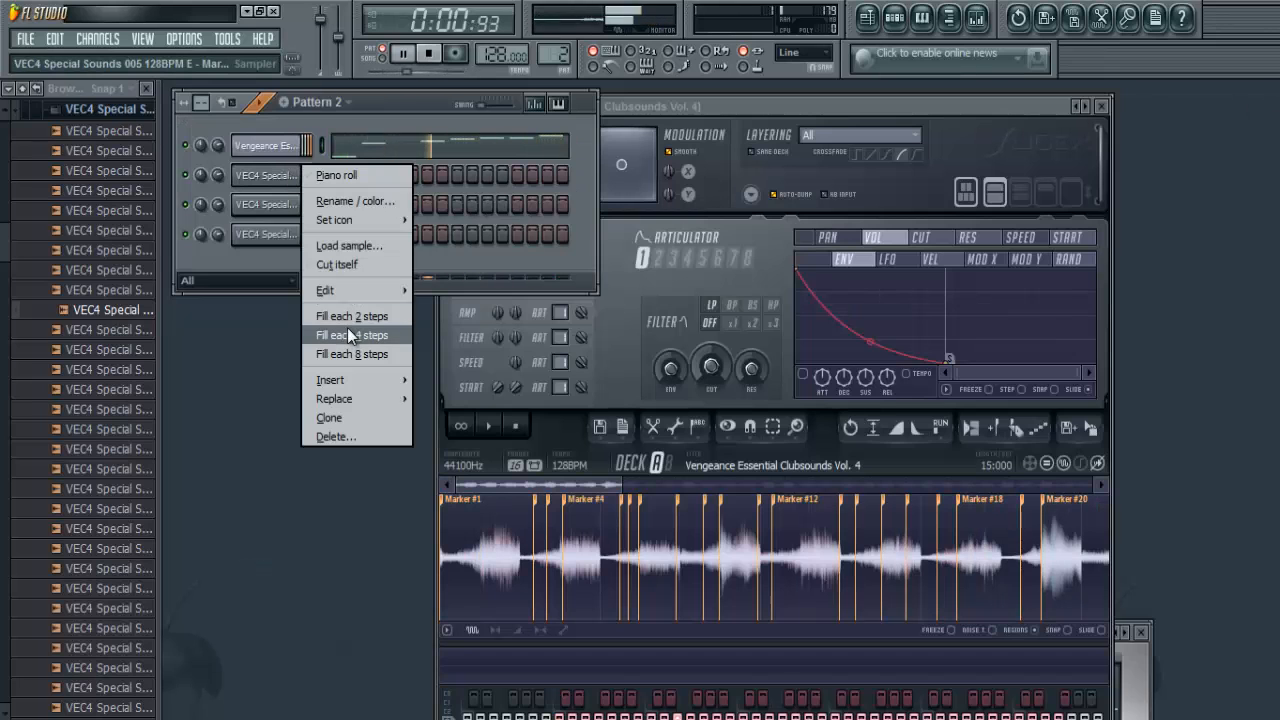
- Fill a drum channel every 4 steps and add an extra hit in pattern 2
{"action": "left_click", "coordinate": [350, 336]}
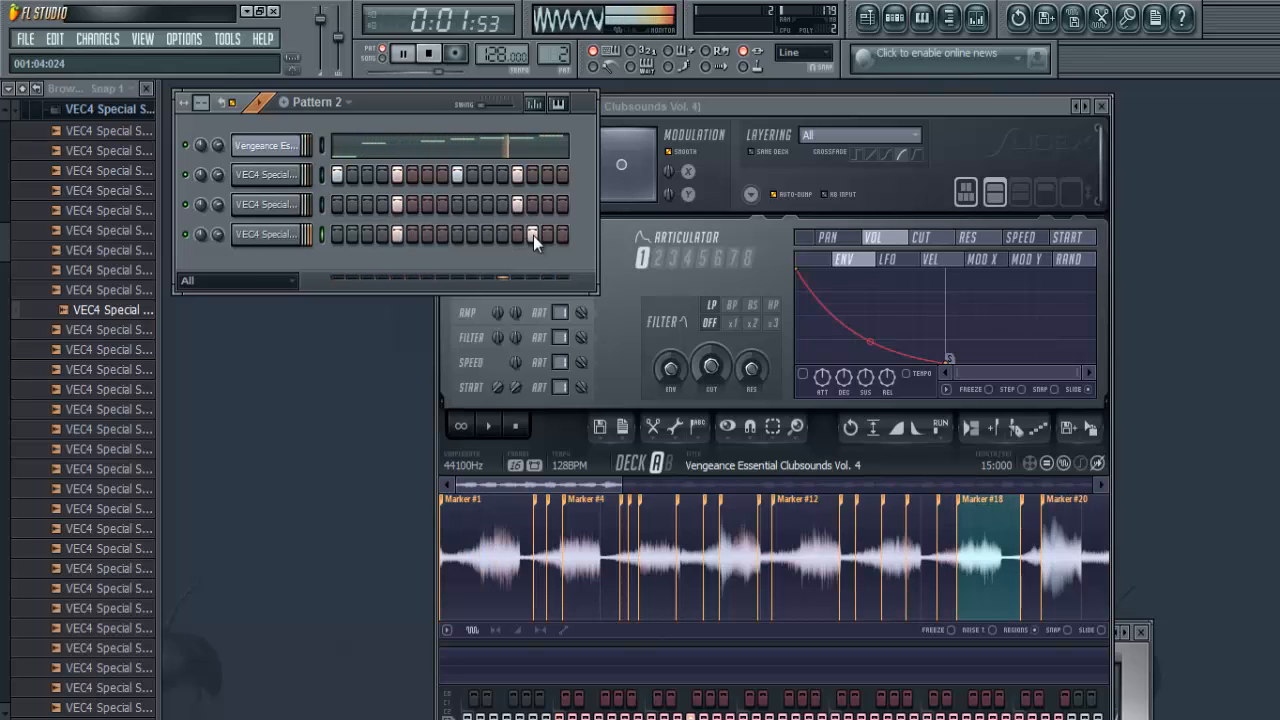
{"action": "left_click", "coordinate": [428, 52]}
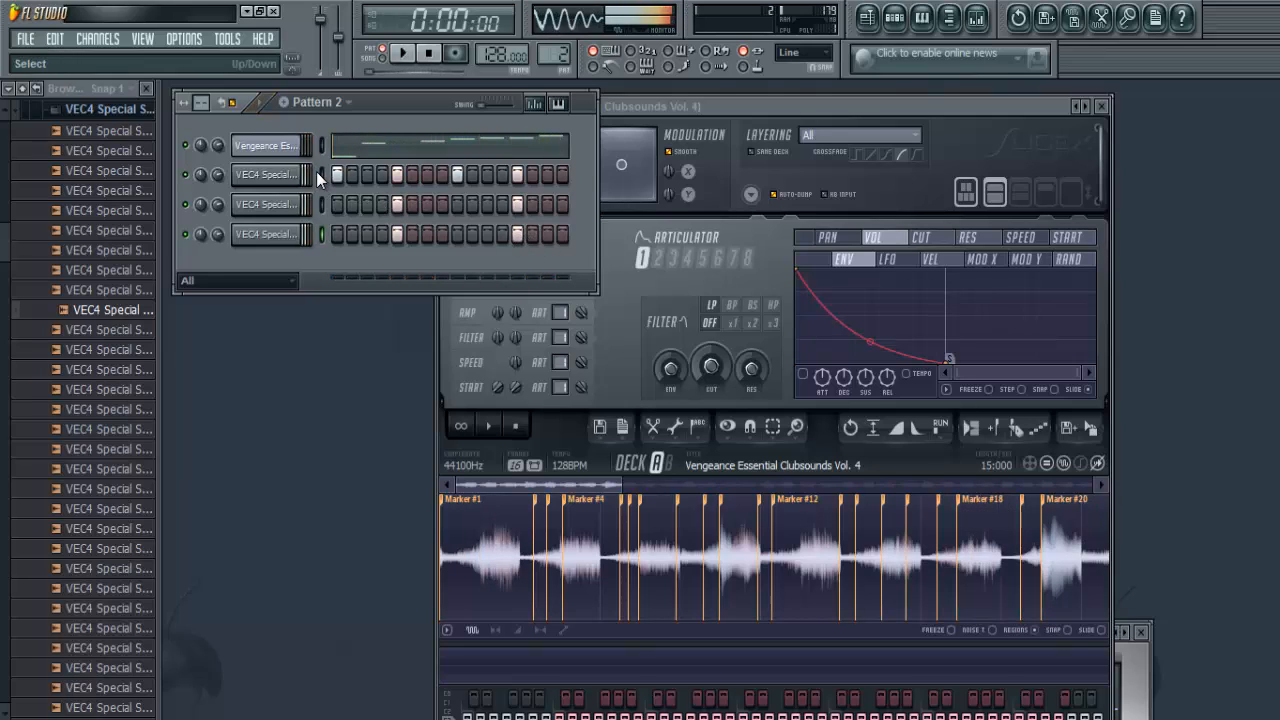